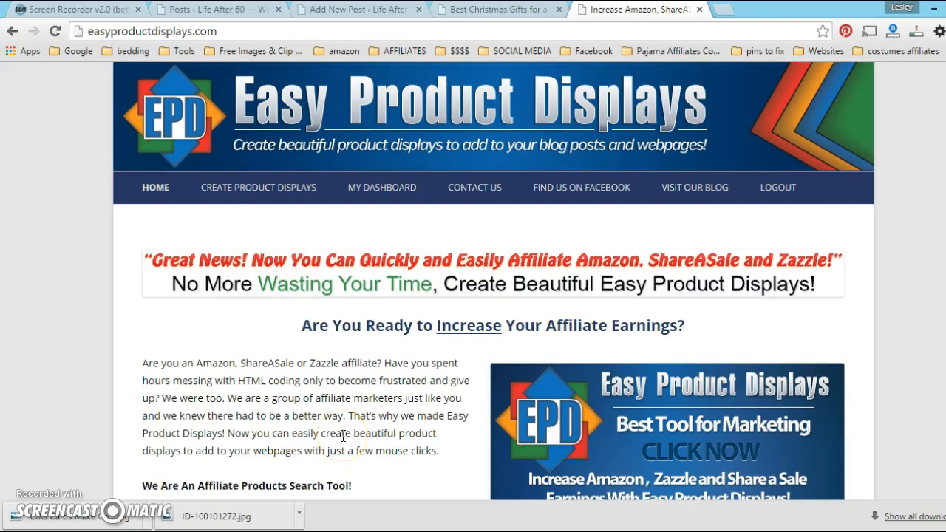
{"action": "mouse_move", "coordinate": [333, 8]}
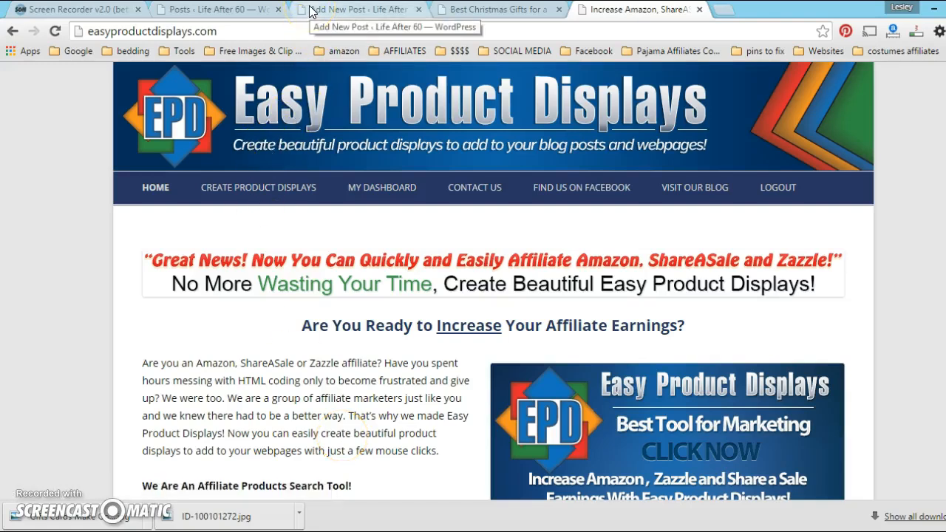
Bring the WordPress 'Add New Post' draft to the front from the Easy Product Displays tab
{"action": "left_click", "coordinate": [363, 9]}
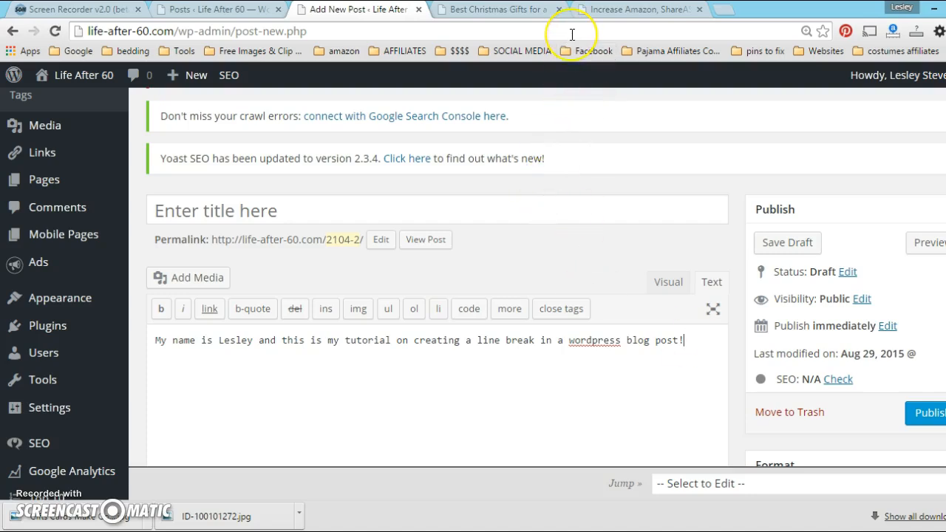
{"action": "mouse_move", "coordinate": [668, 278]}
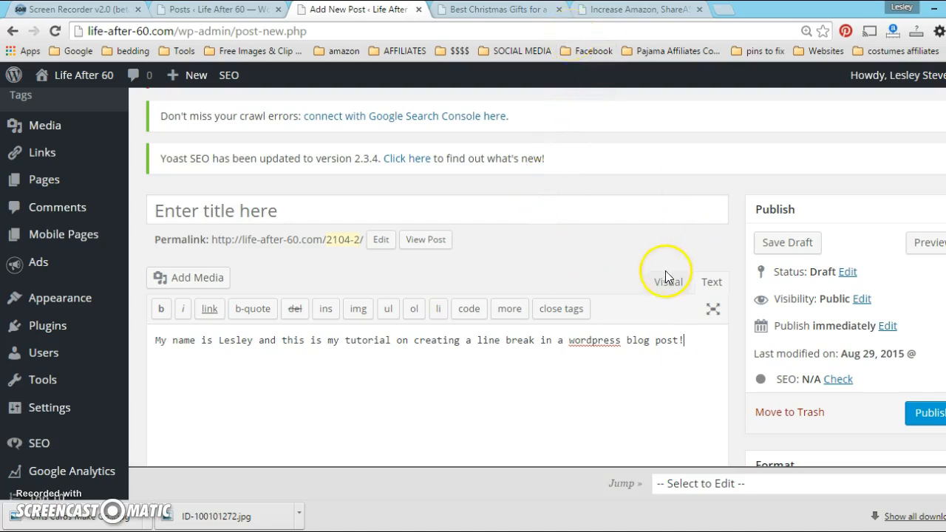
Show the draft in the Visual editor so the intro sentence renders as formatted text
{"action": "left_click", "coordinate": [669, 281]}
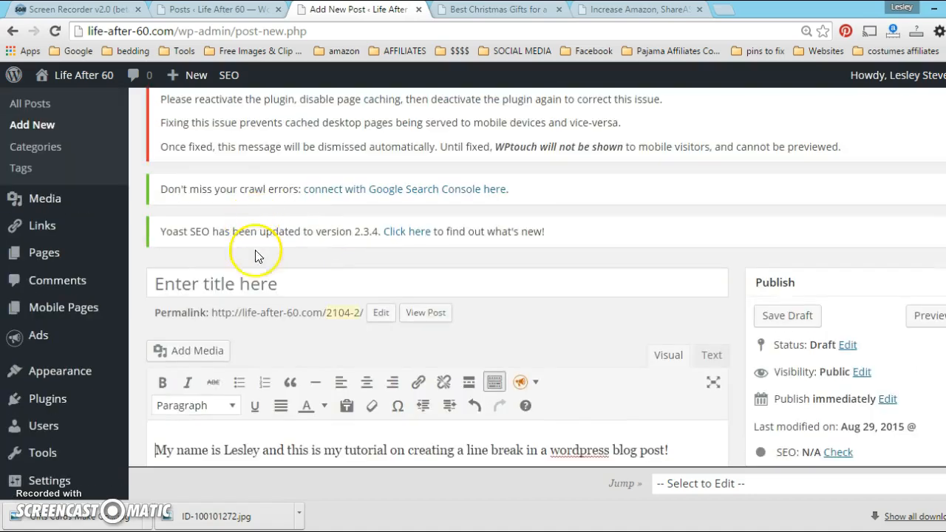
{"action": "type", "text": "Exap"}
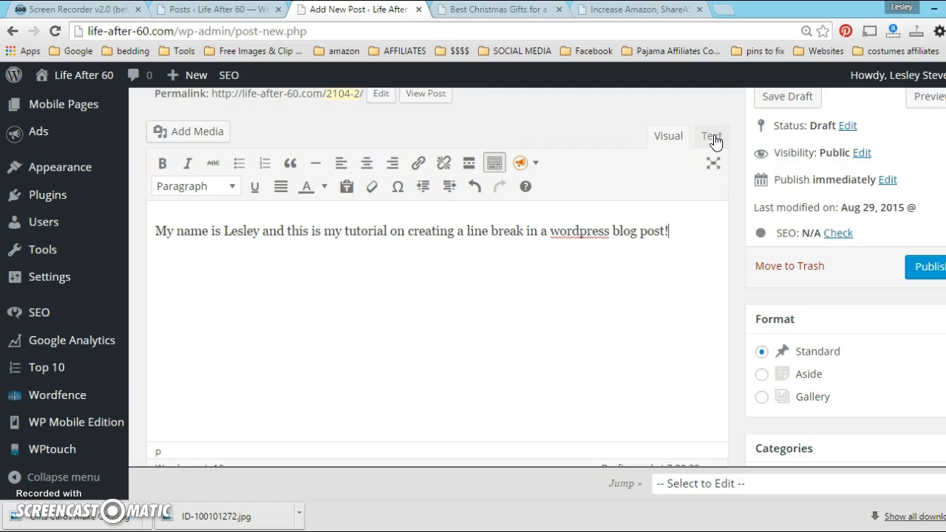
In the Text (HTML) editor, add <hr/> on its own line below the intro sentence
{"action": "left_click", "coordinate": [712, 136]}
{"action": "type", "text": "<"}
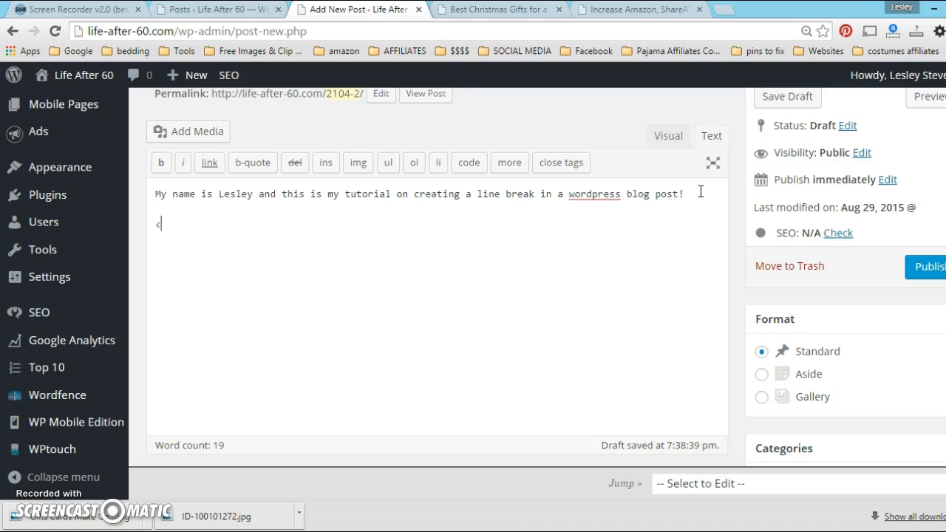
{"action": "type", "text": "hr"}
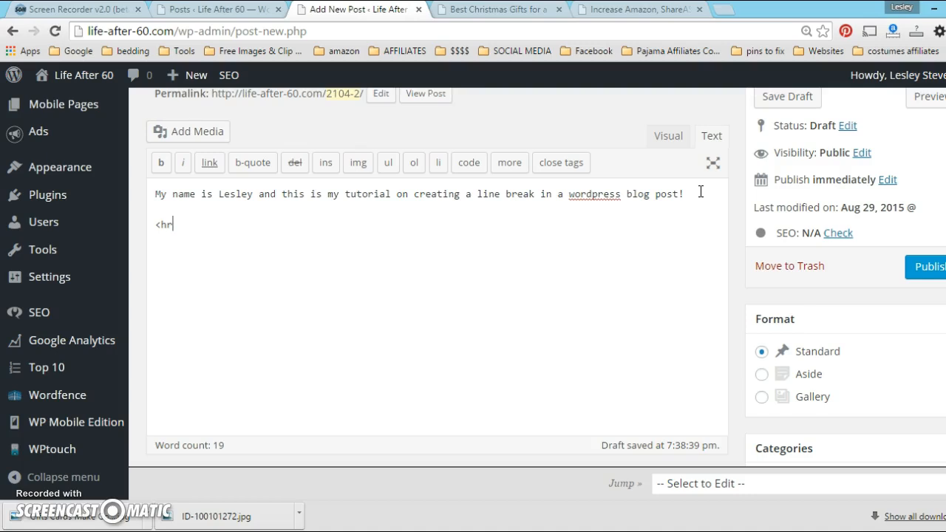
{"action": "type", "text": "/"}
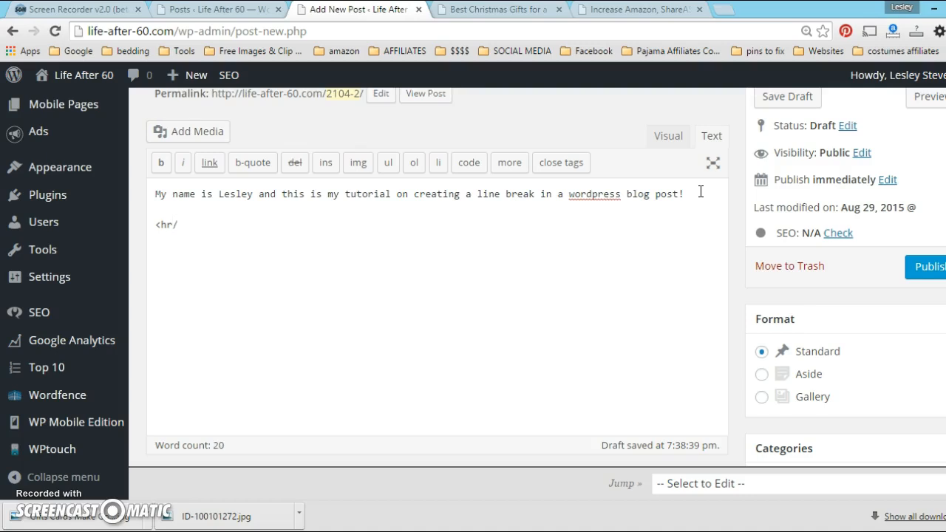
{"action": "type", "text": ">"}
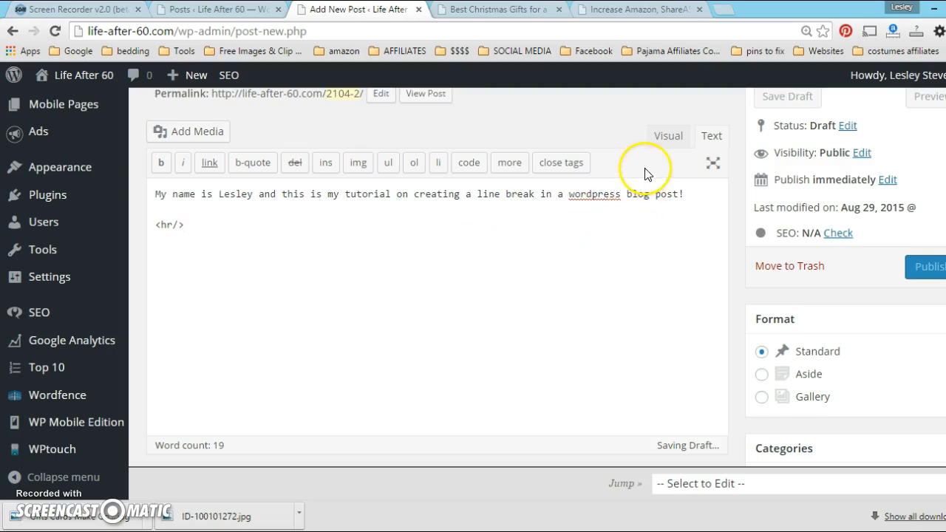
Return to the Visual editor to see the horizontal rule rendered under the sentence
{"action": "left_click", "coordinate": [665, 136]}
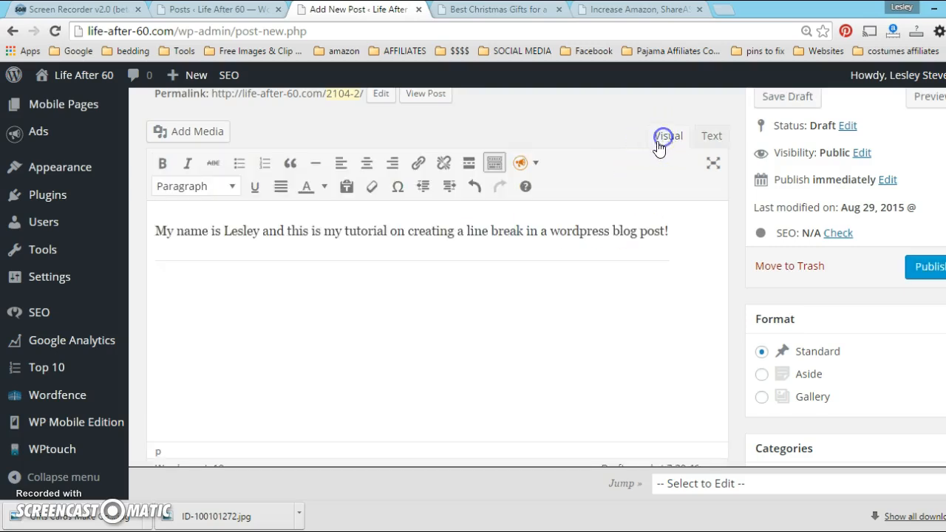
{"action": "mouse_move", "coordinate": [324, 262]}
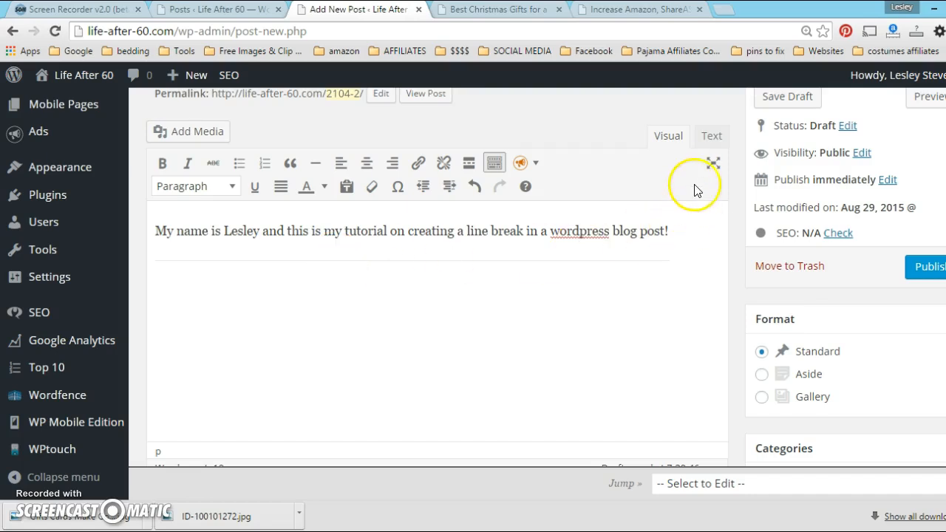
{"action": "mouse_move", "coordinate": [644, 12]}
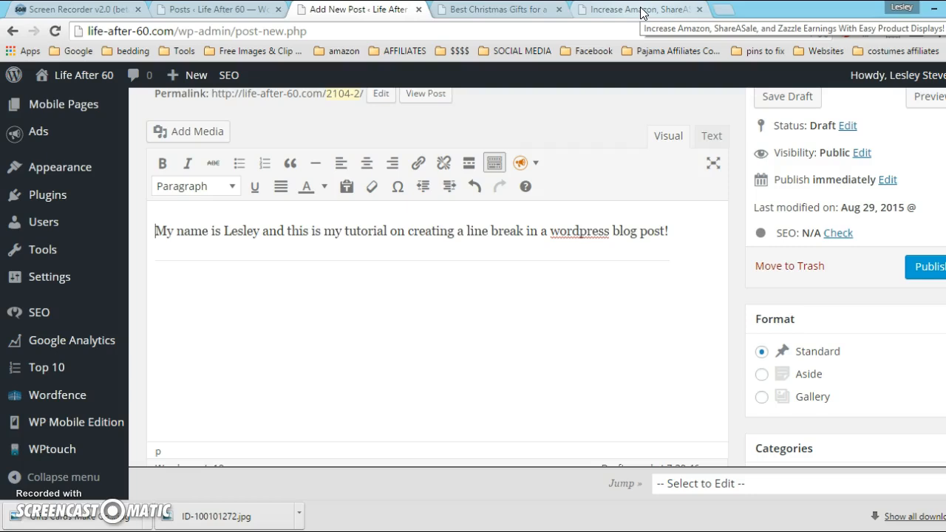
In the Easy Product Displays tab, load the Create Product Displays builder page
{"action": "left_click", "coordinate": [654, 9]}
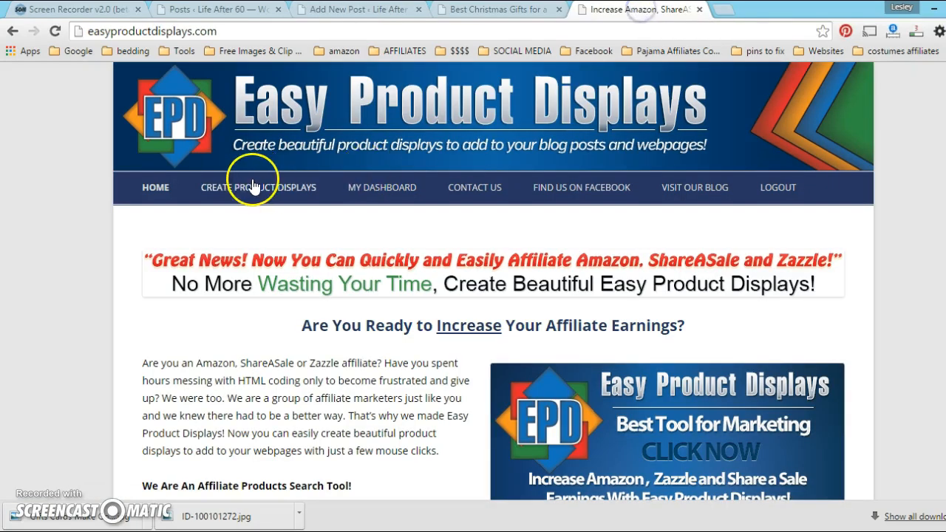
{"action": "mouse_move", "coordinate": [255, 191]}
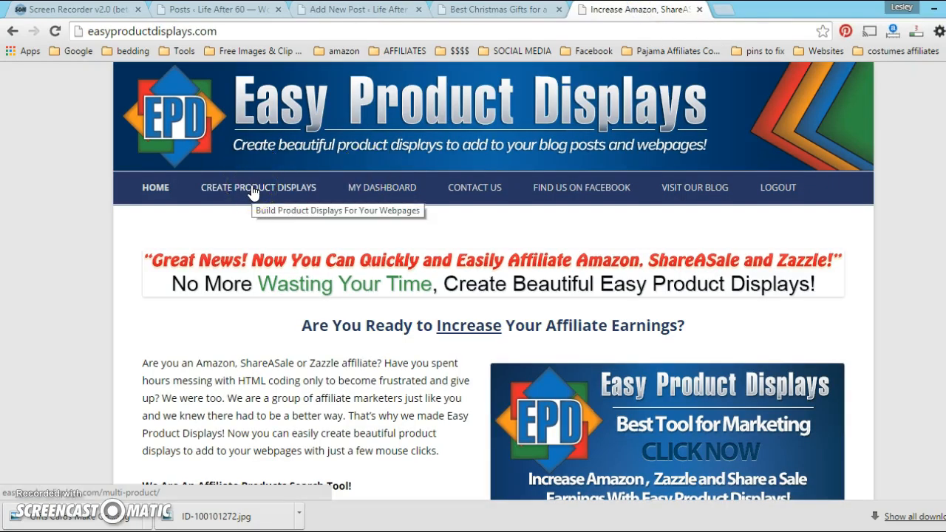
{"action": "left_click", "coordinate": [257, 186]}
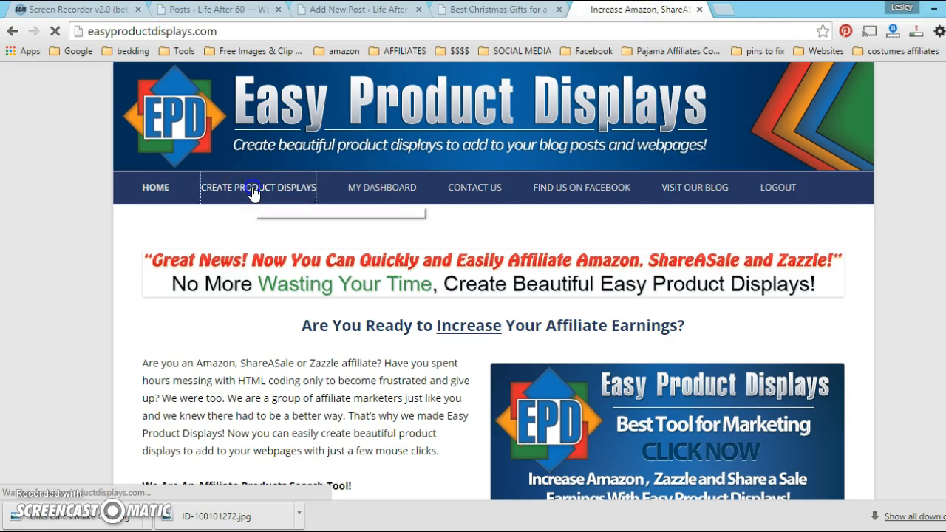
{"action": "left_click", "coordinate": [258, 187]}
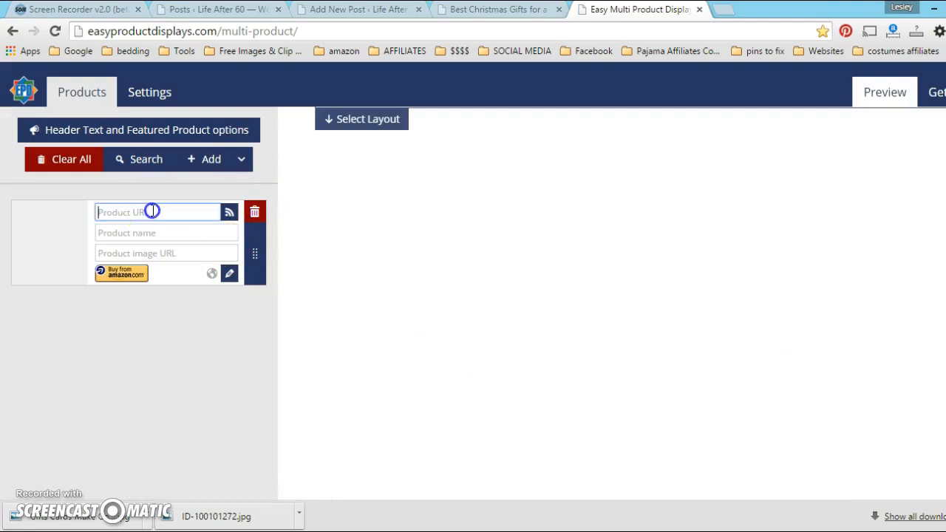
{"action": "mouse_move", "coordinate": [168, 201]}
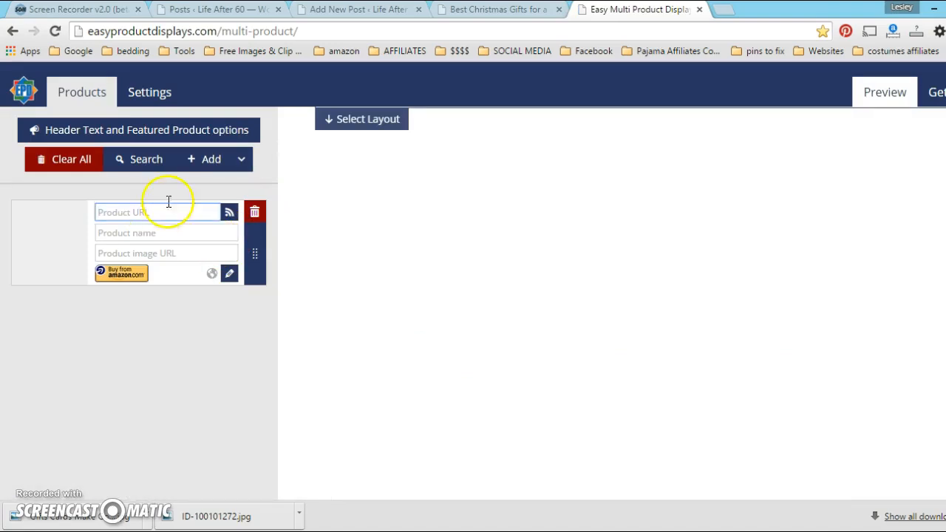
Search Amazon for 'large letter keyboard' to add the Azio Large Print keyboard
{"action": "left_click", "coordinate": [139, 160]}
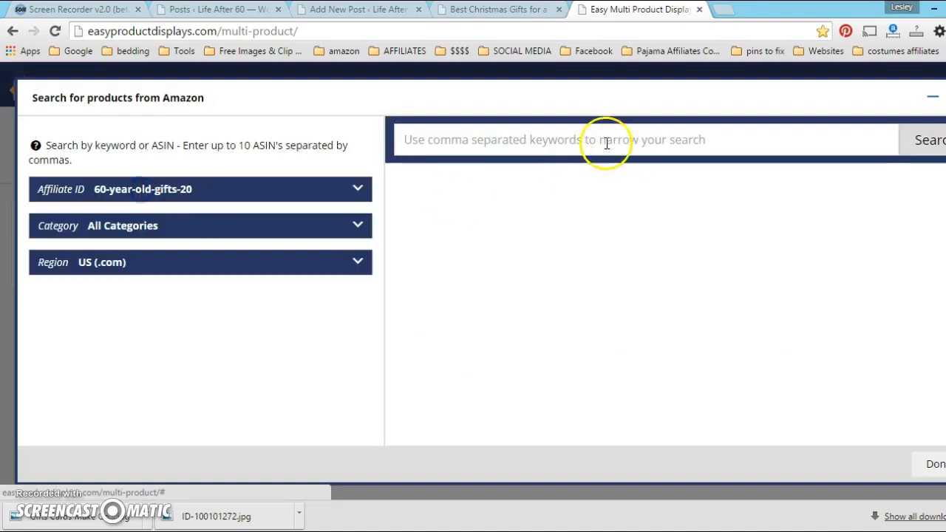
{"action": "left_click", "coordinate": [550, 139]}
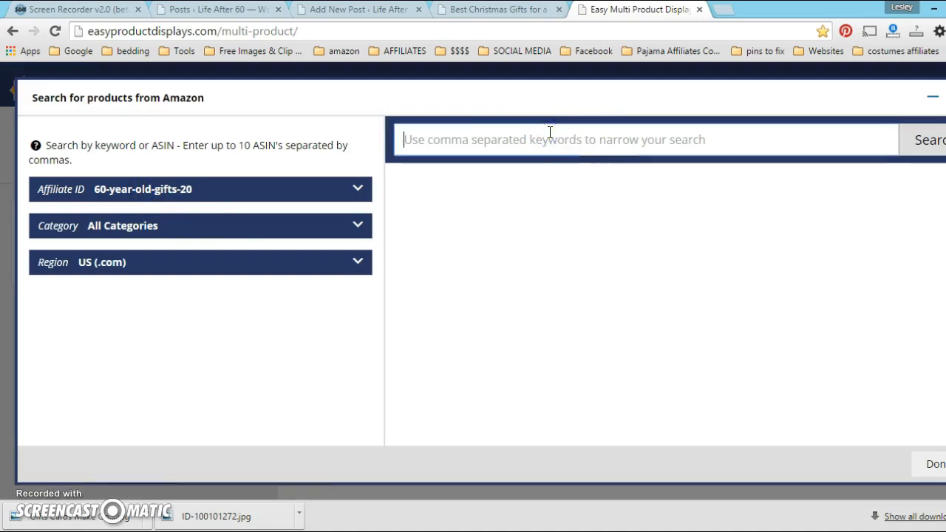
{"action": "type", "text": "large letter"}
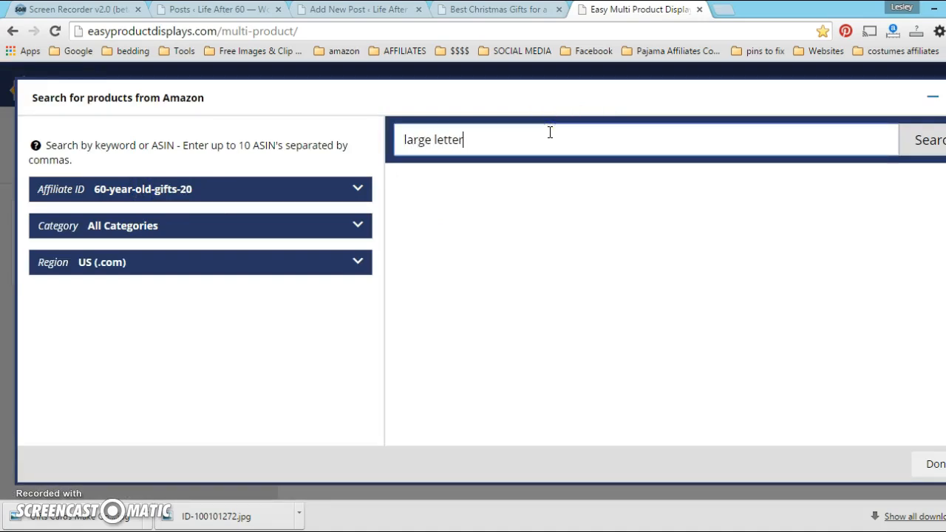
{"action": "type", "text": "keyboard"}
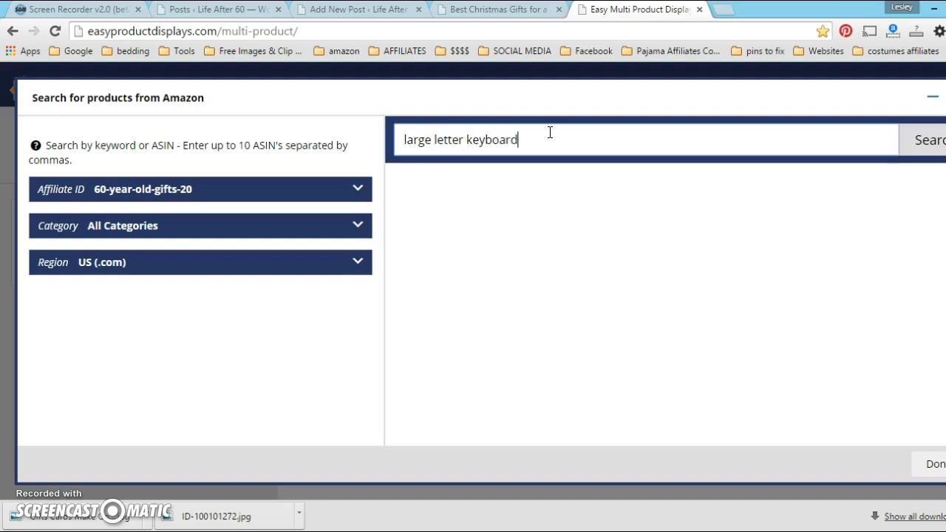
{"action": "left_click", "coordinate": [928, 138]}
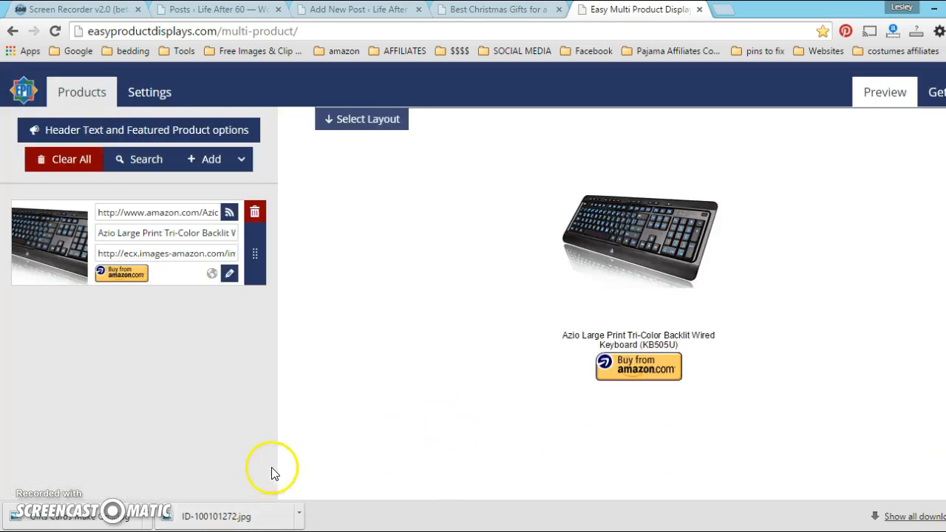
{"action": "mouse_move", "coordinate": [133, 160]}
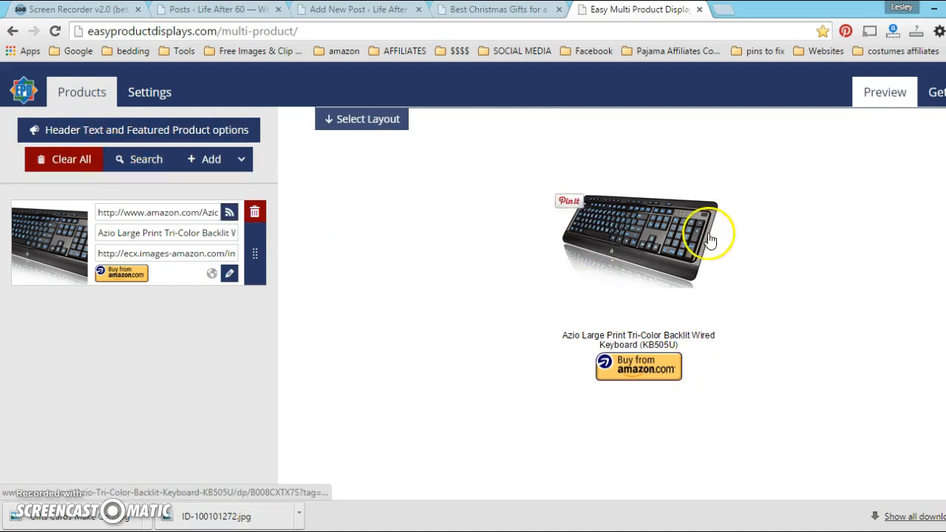
{"action": "mouse_move", "coordinate": [677, 275]}
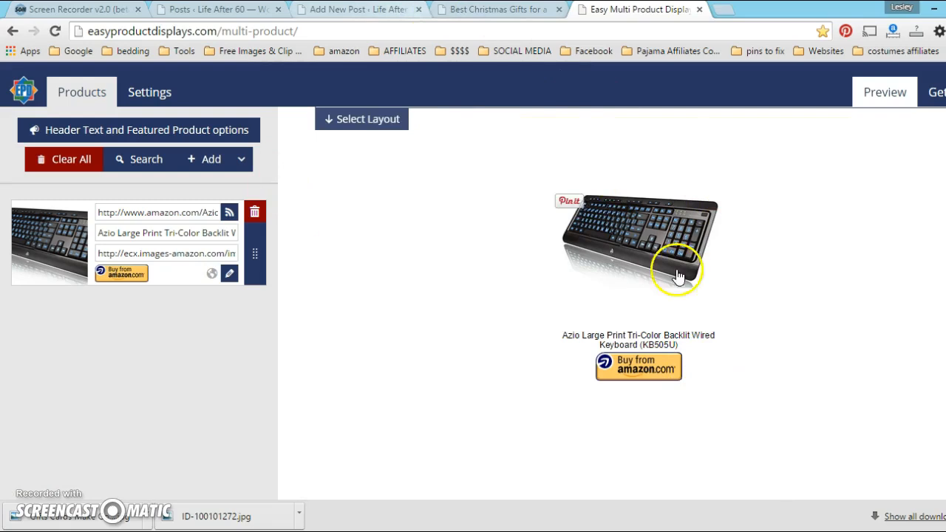
{"action": "mouse_move", "coordinate": [561, 258]}
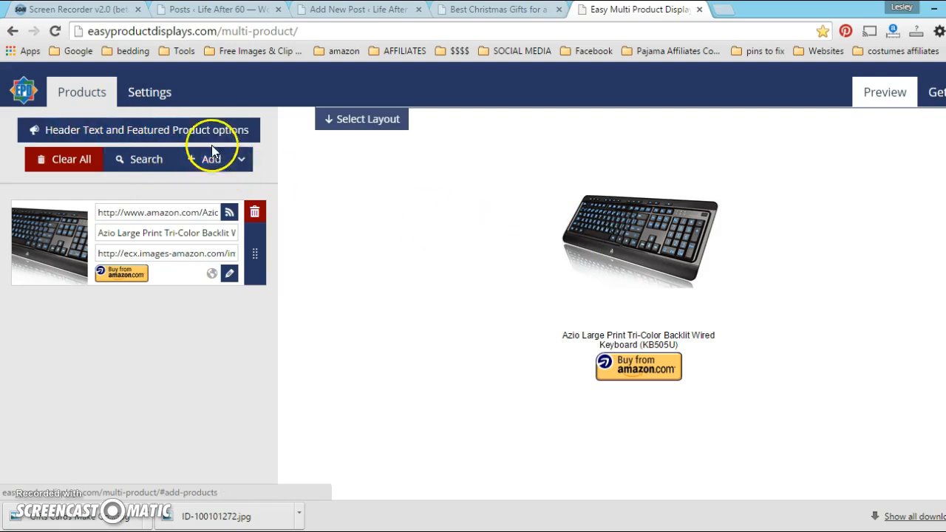
Float the keyboard left and apply the pasted gift-for-dad paragraphs as header text
{"action": "left_click", "coordinate": [145, 130]}
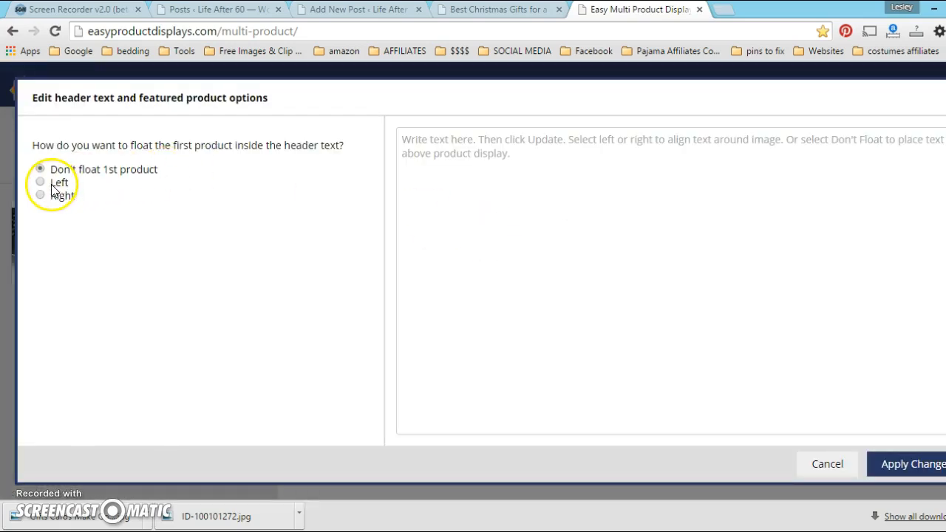
{"action": "left_click", "coordinate": [40, 182]}
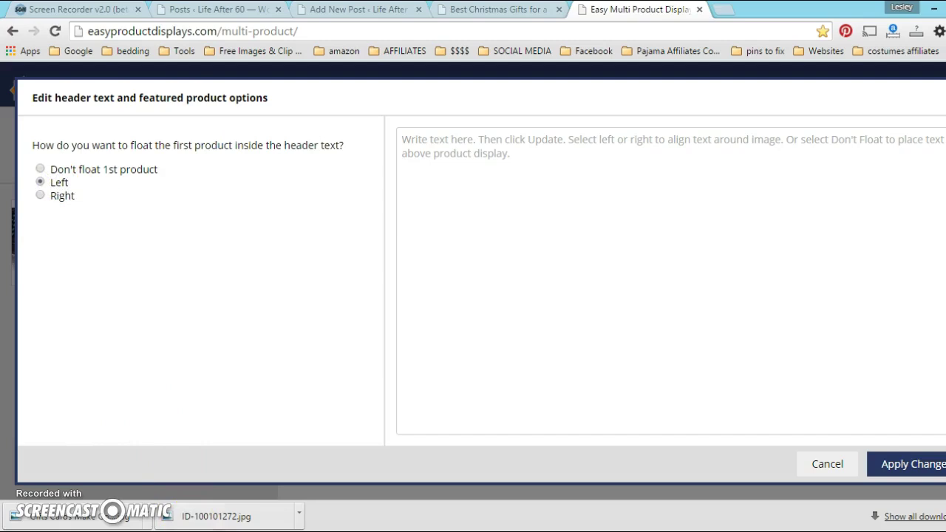
{"action": "right_click", "coordinate": [537, 287]}
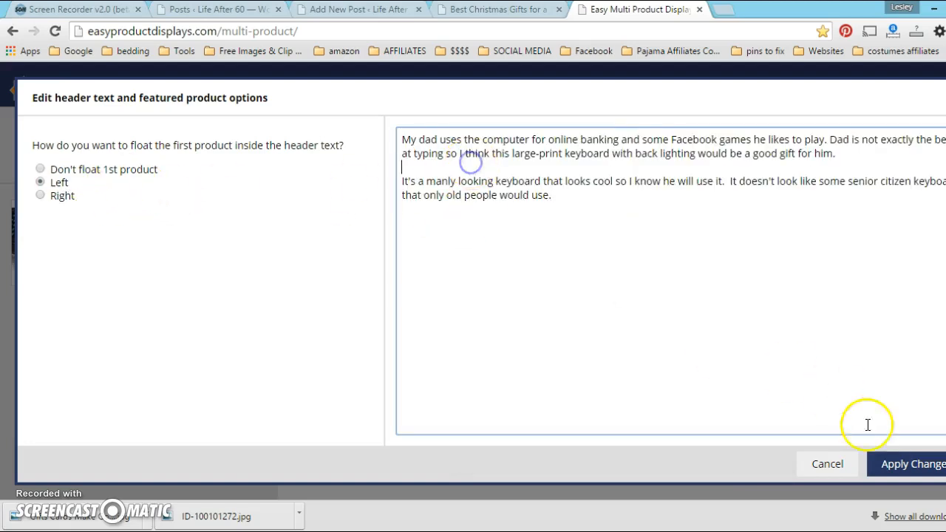
{"action": "left_click", "coordinate": [917, 465]}
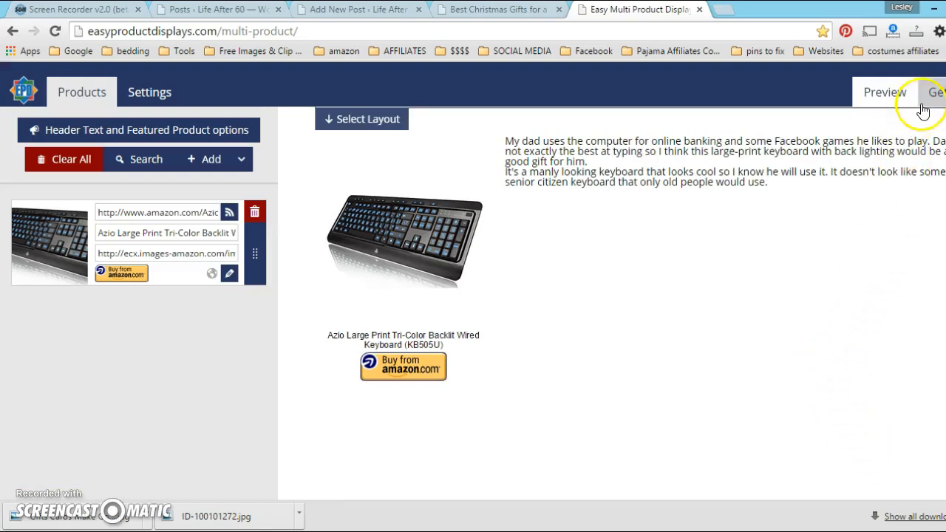
Generate the keyboard display's HTML via Get Code, then return to the WordPress draft
{"action": "left_click", "coordinate": [937, 91]}
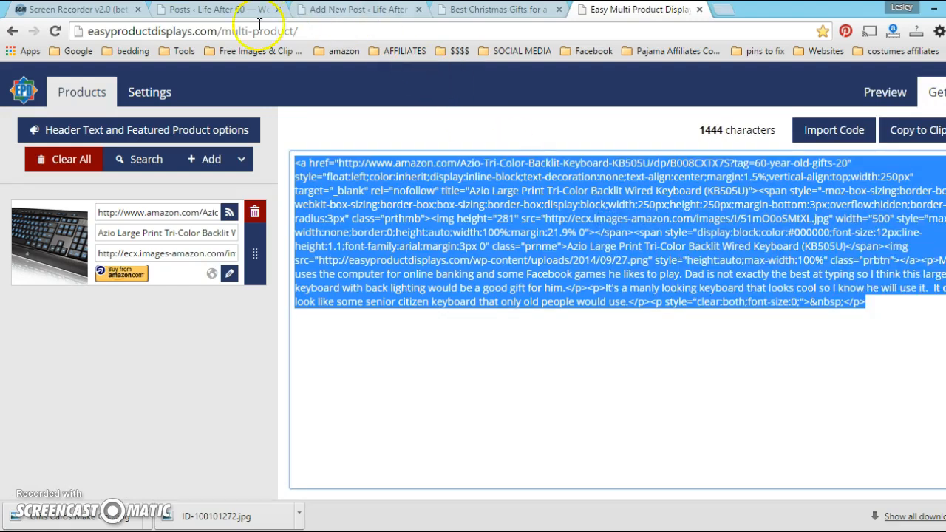
{"action": "left_click", "coordinate": [358, 9]}
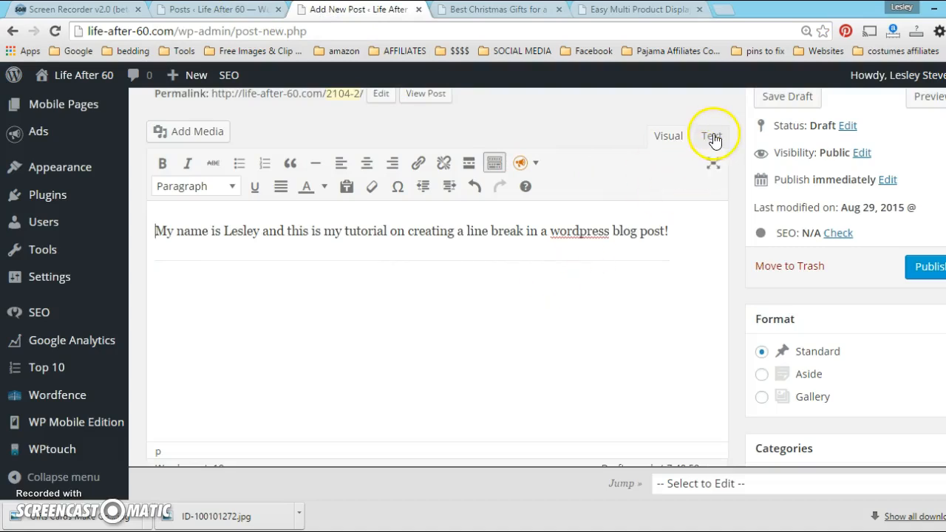
In the Text editor, paste the keyboard display code below the <hr /> line
{"action": "left_click", "coordinate": [711, 136]}
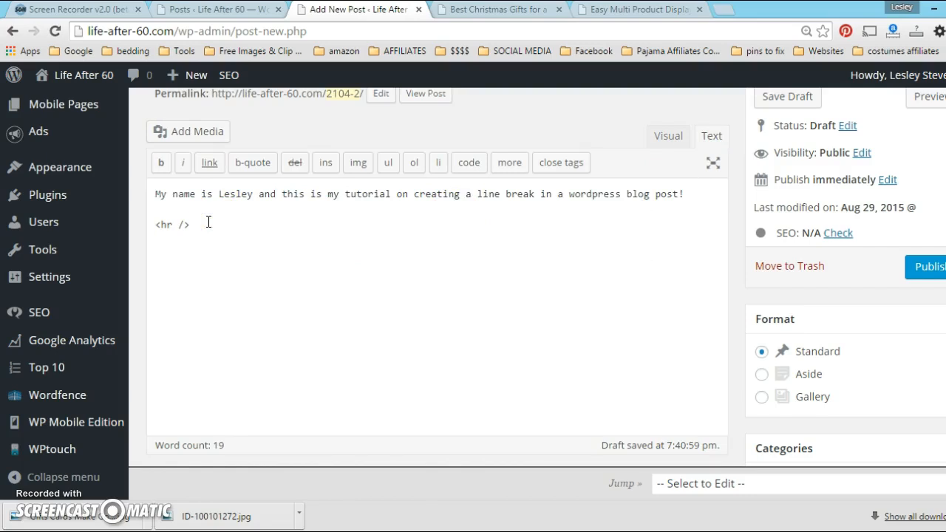
{"action": "left_click_drag", "start_coordinate": [189, 225], "coordinate": [715, 225]}
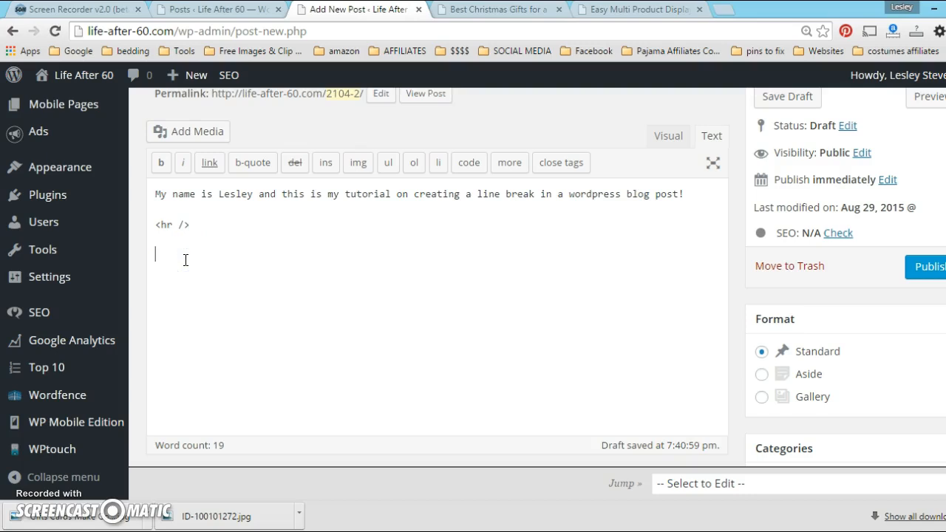
{"action": "right_click", "coordinate": [185, 257]}
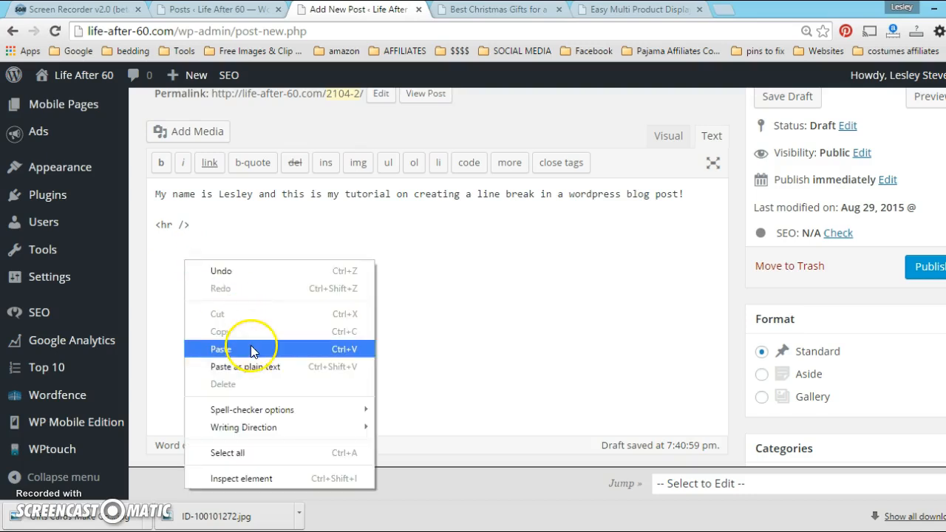
{"action": "left_click", "coordinate": [221, 349]}
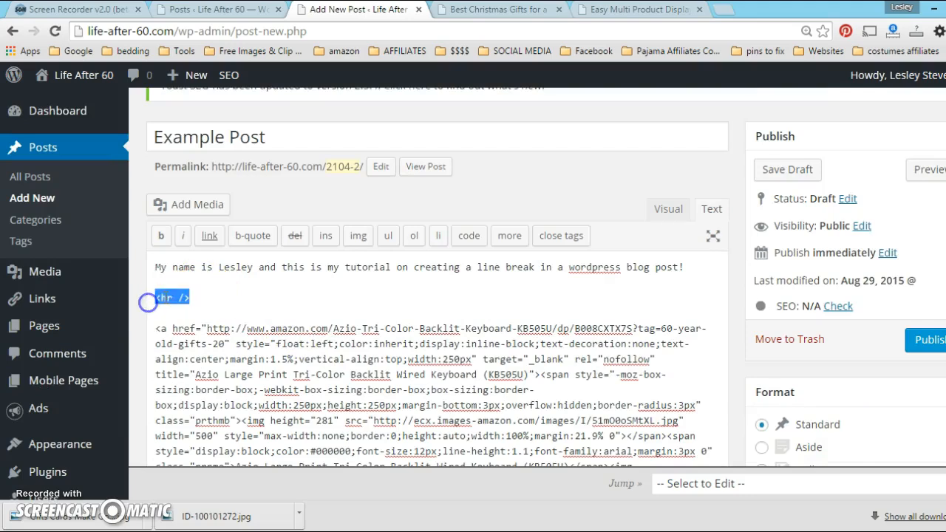
Add another <hr /> line after the pasted keyboard code
{"action": "right_click", "coordinate": [171, 297]}
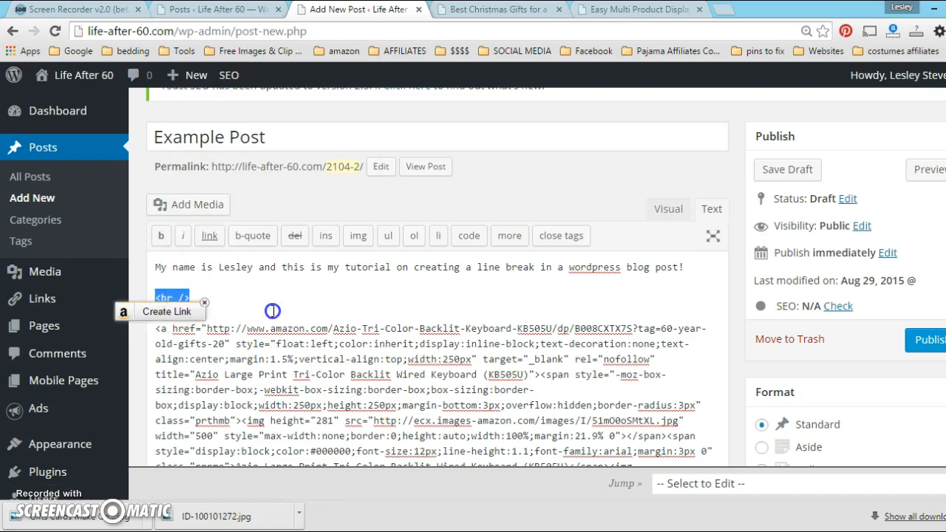
{"action": "scroll", "scroll_direction": "down", "scroll_amount": 3}
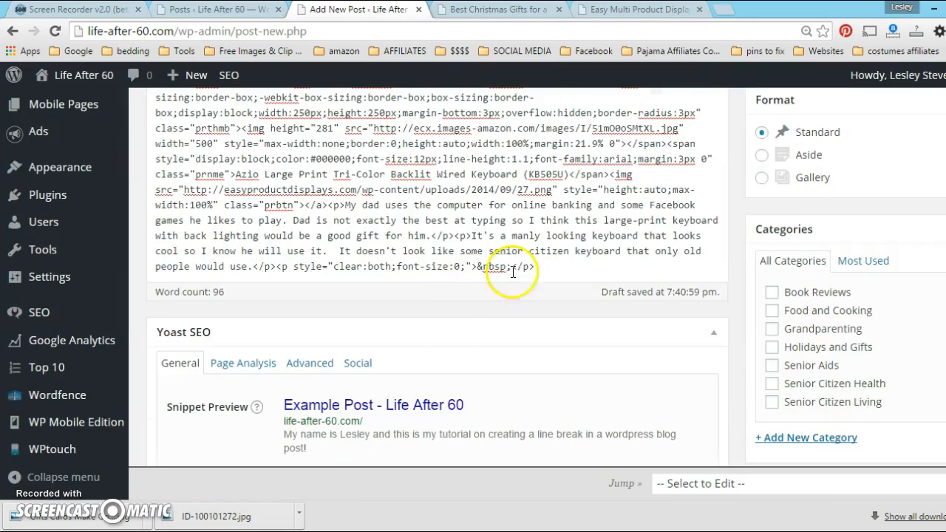
{"action": "type", "text": "<hr />"}
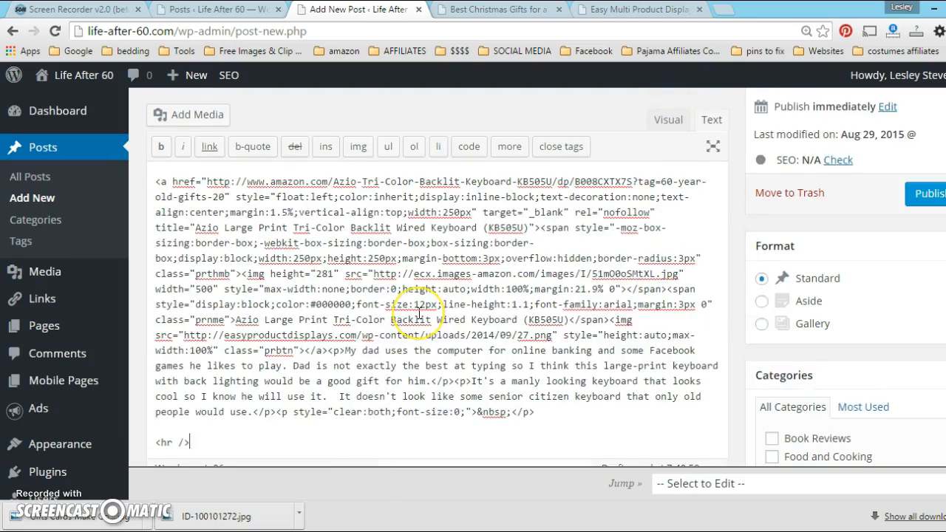
{"action": "scroll", "scroll_direction": "down", "scroll_amount": 3}
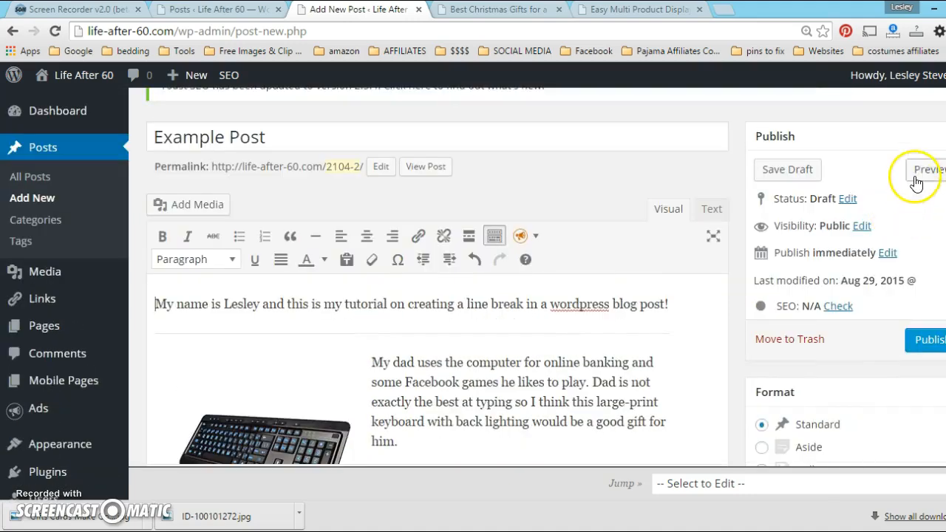
Preview the post showing the keyboard block with its Amazon buy button between the lines
{"action": "left_click", "coordinate": [920, 169]}
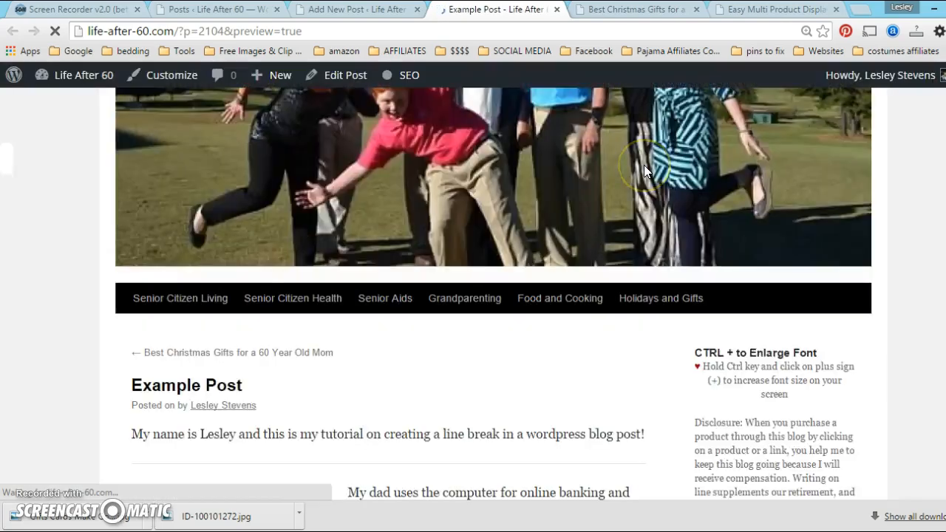
{"action": "scroll", "scroll_direction": "down", "scroll_amount": 3}
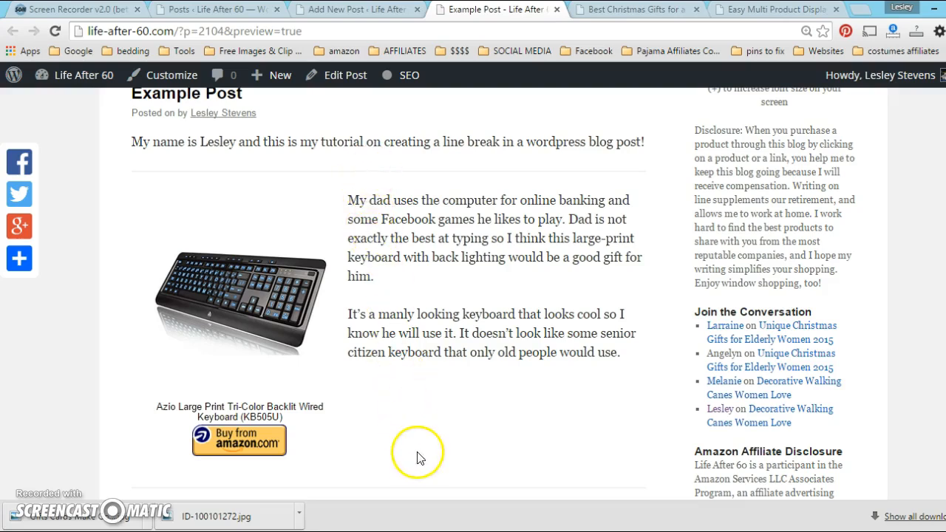
{"action": "mouse_move", "coordinate": [358, 8]}
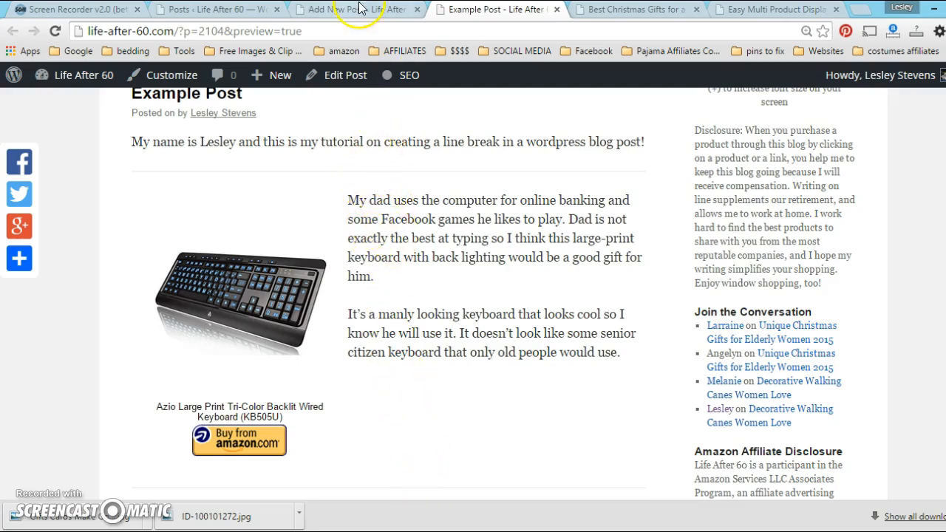
Recopy the generated product code in Easy Product Displays and return to the draft
{"action": "left_click", "coordinate": [774, 11]}
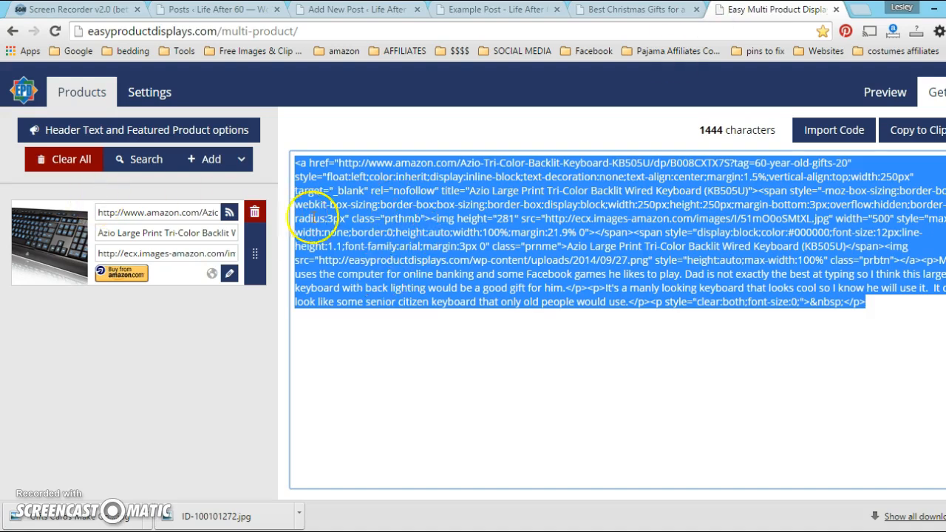
{"action": "right_click", "coordinate": [417, 210]}
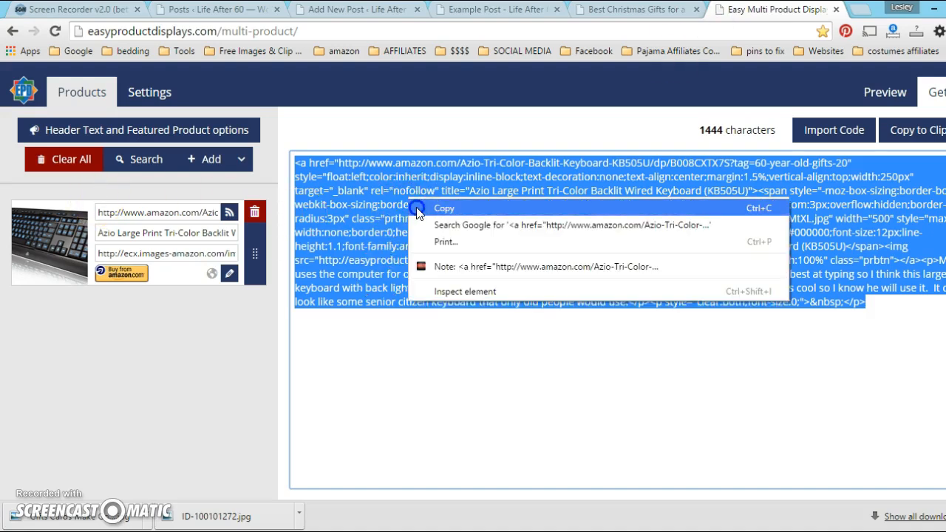
{"action": "left_click", "coordinate": [357, 9]}
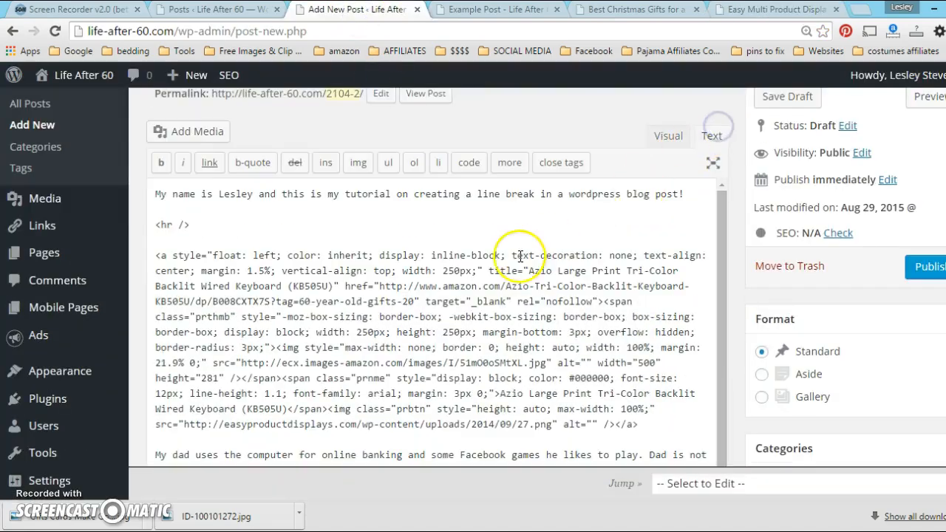
Paste a second keyboard product block after the first and close it with an <hr /> line
{"action": "scroll", "scroll_direction": "down", "scroll_amount": 3}
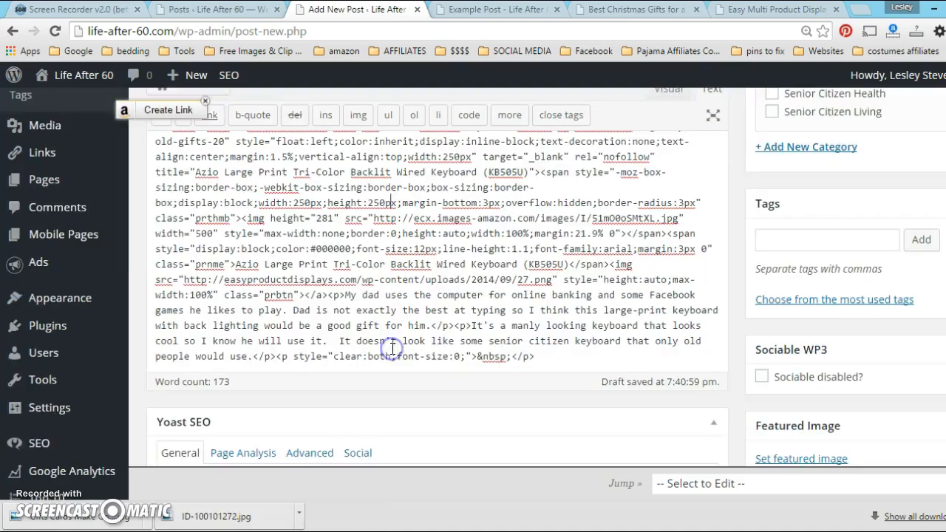
{"action": "left_click", "coordinate": [534, 356]}
{"action": "type", "text": "<hr />"}
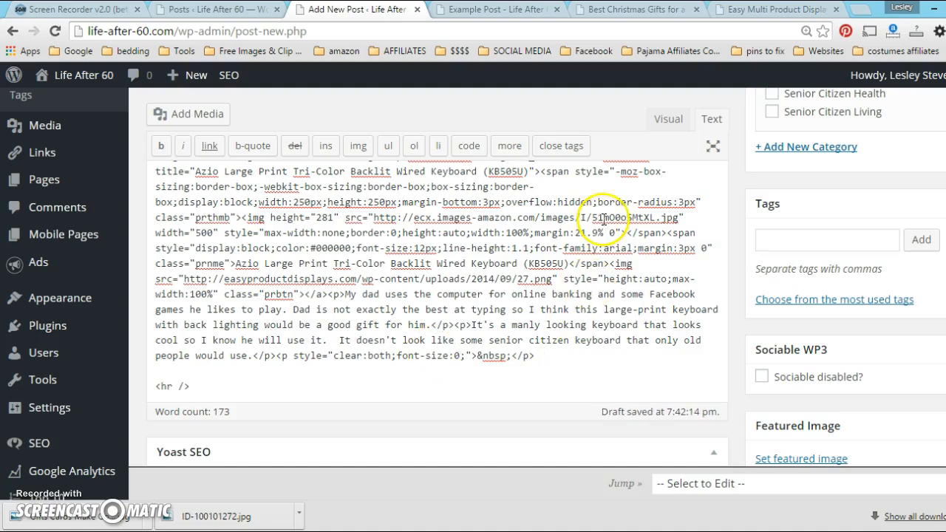
{"action": "left_click", "coordinate": [183, 387]}
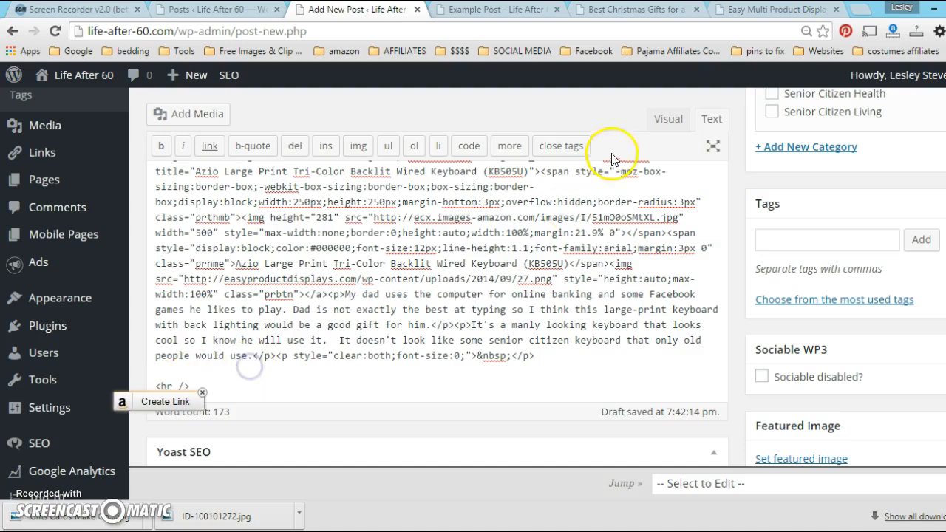
{"action": "scroll", "scroll_direction": "down", "scroll_amount": 3}
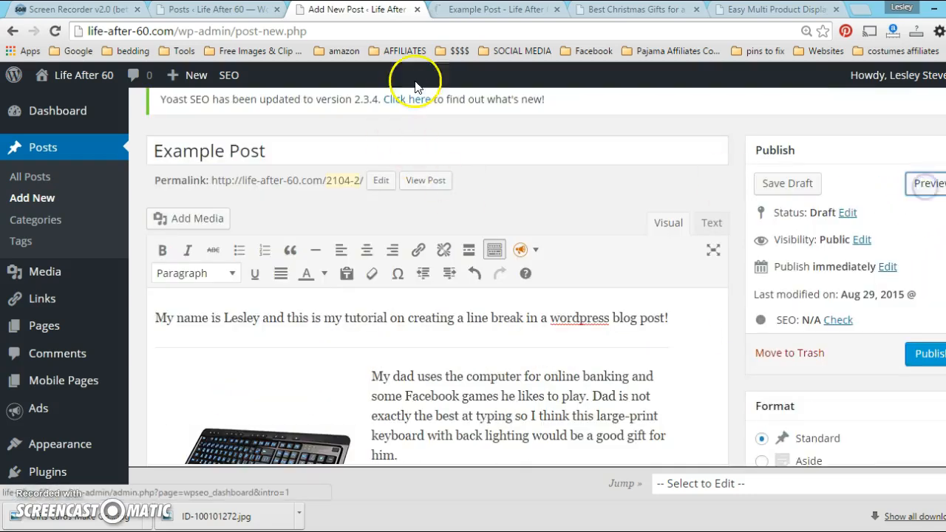
Scroll the Example Post preview to check the divider lines between keyboard blocks, then return to the editor
{"action": "left_click", "coordinate": [935, 183]}
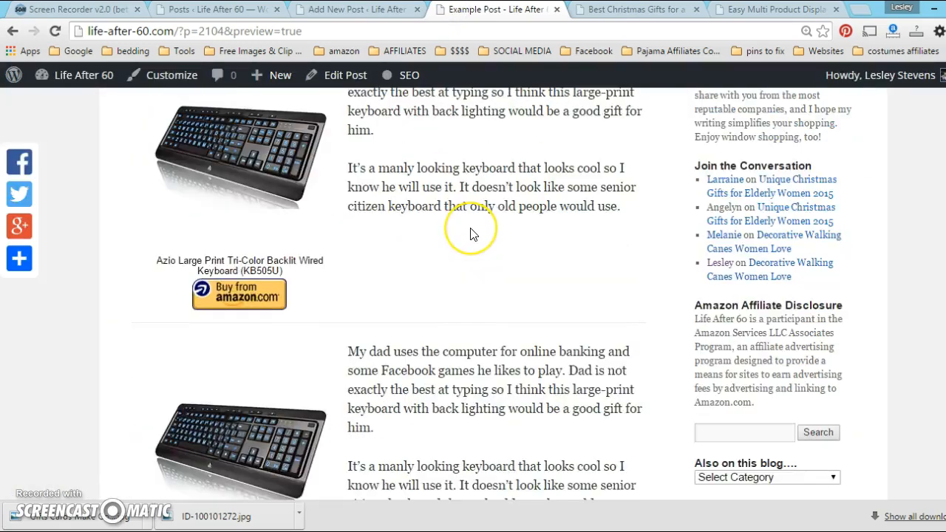
{"action": "scroll", "scroll_direction": "down", "scroll_amount": 3}
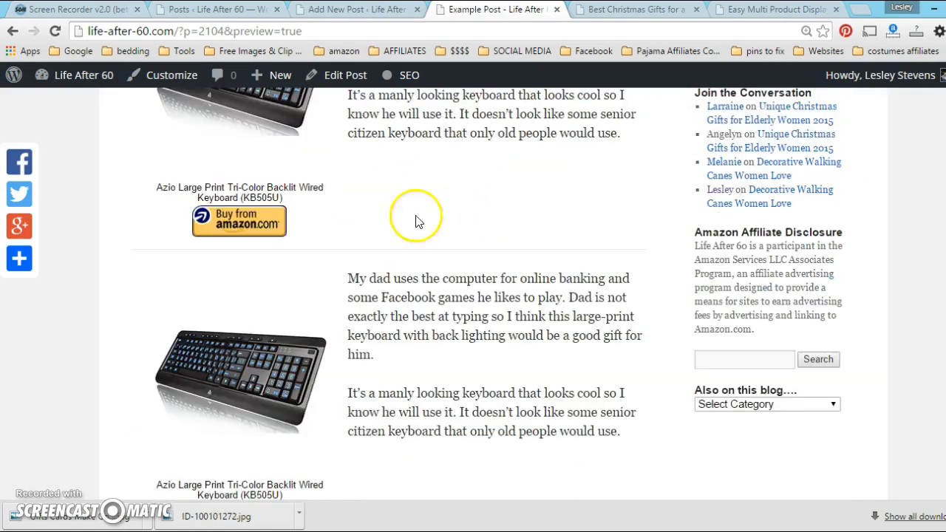
{"action": "scroll", "scroll_direction": "down", "scroll_amount": 3}
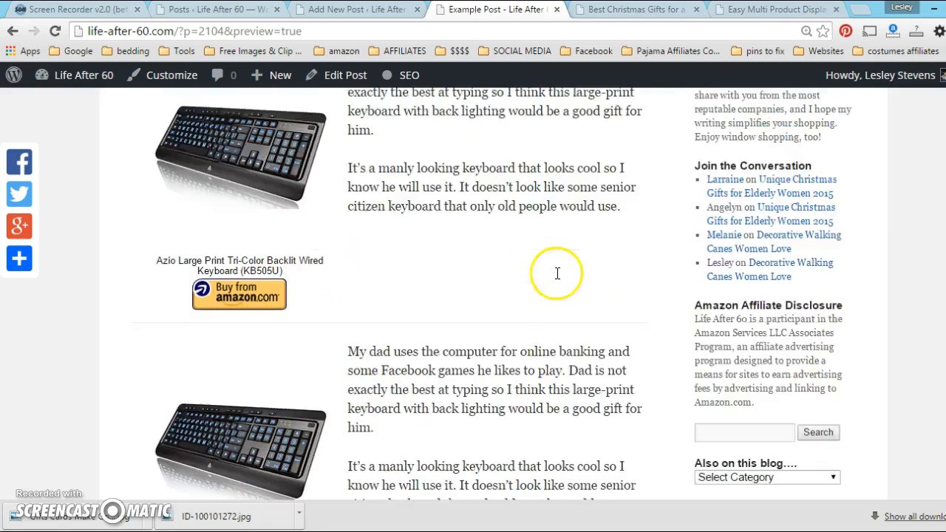
{"action": "scroll", "scroll_direction": "down", "scroll_amount": 3}
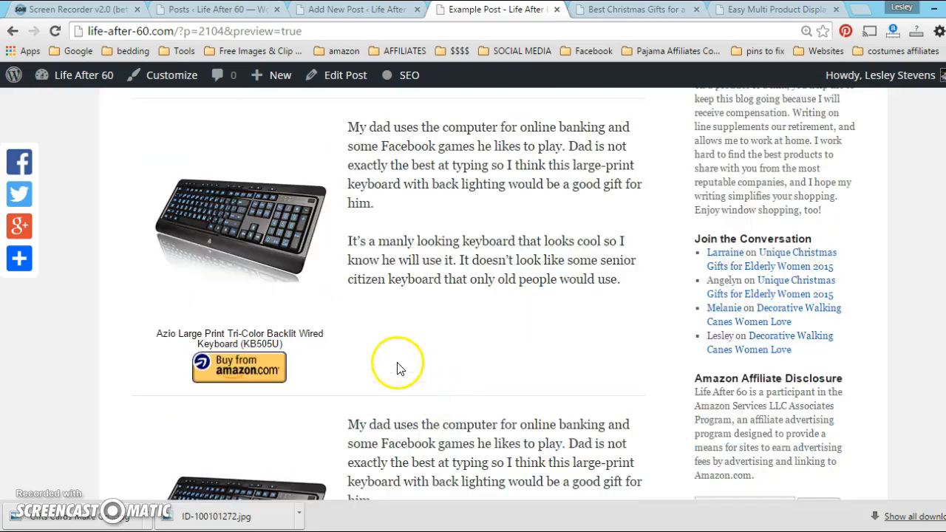
{"action": "scroll", "scroll_direction": "down", "scroll_amount": 3}
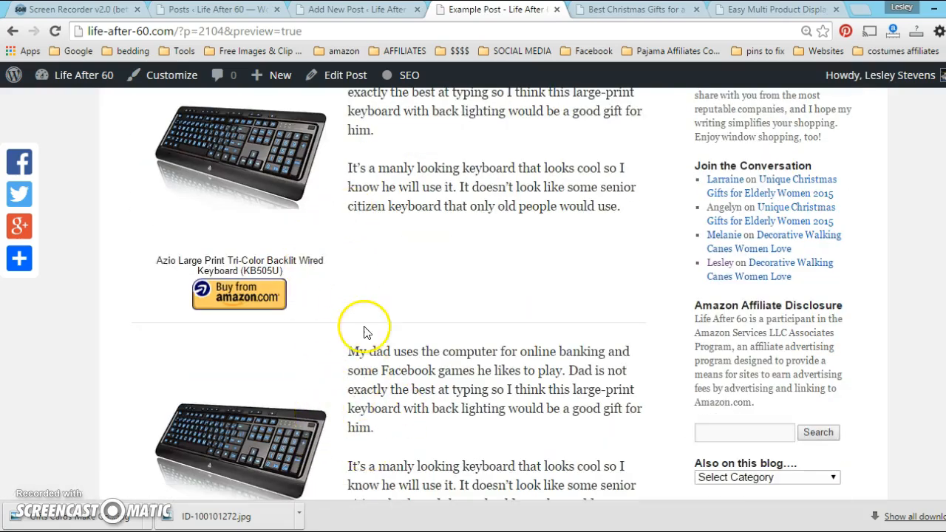
{"action": "scroll", "scroll_direction": "down", "scroll_amount": 3}
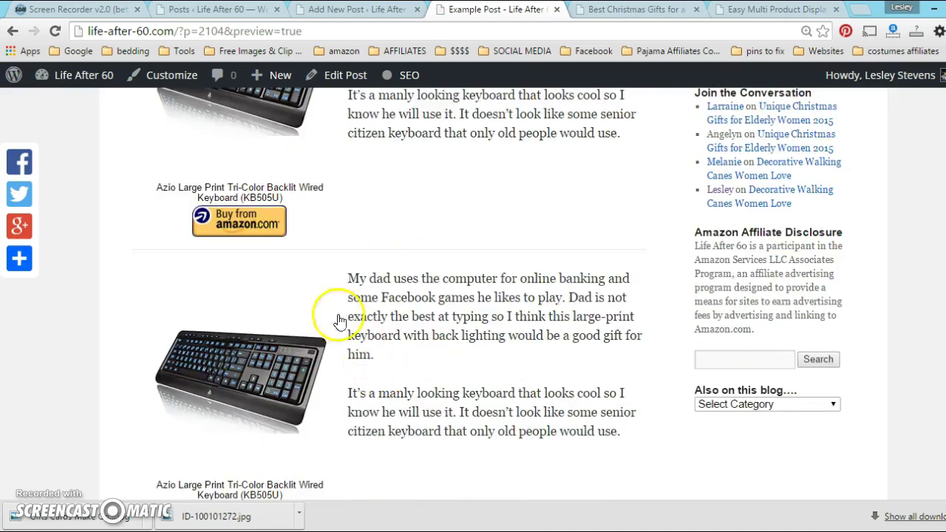
{"action": "scroll", "scroll_direction": "down", "scroll_amount": 3}
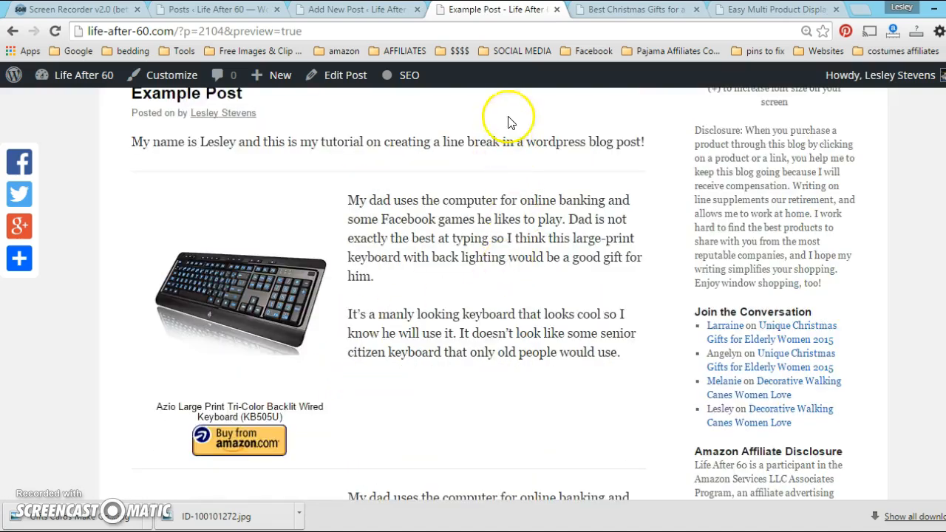
{"action": "left_click", "coordinate": [362, 9]}
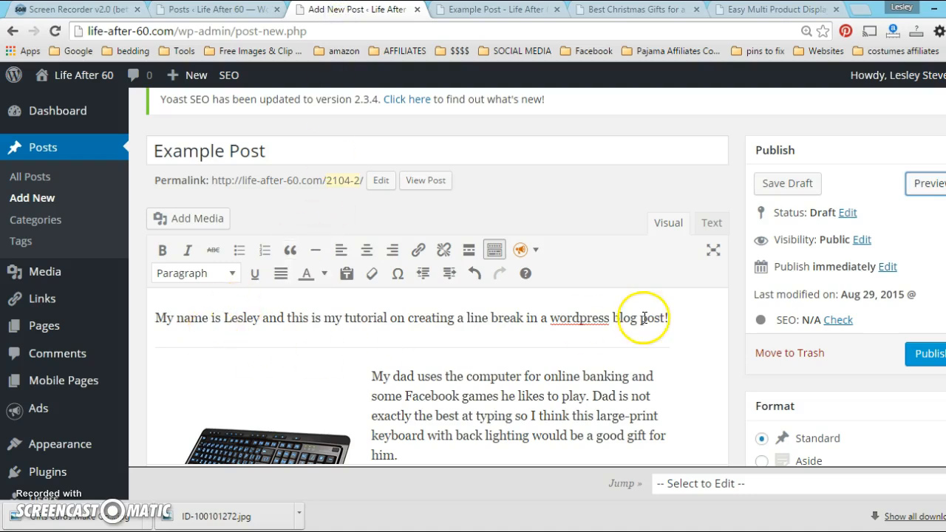
Insert <h3>Best Keyboard Ever</h3> after the first <hr /> in the HTML source and view it formatted
{"action": "left_click", "coordinate": [711, 225]}
{"action": "type", "text": "<"}
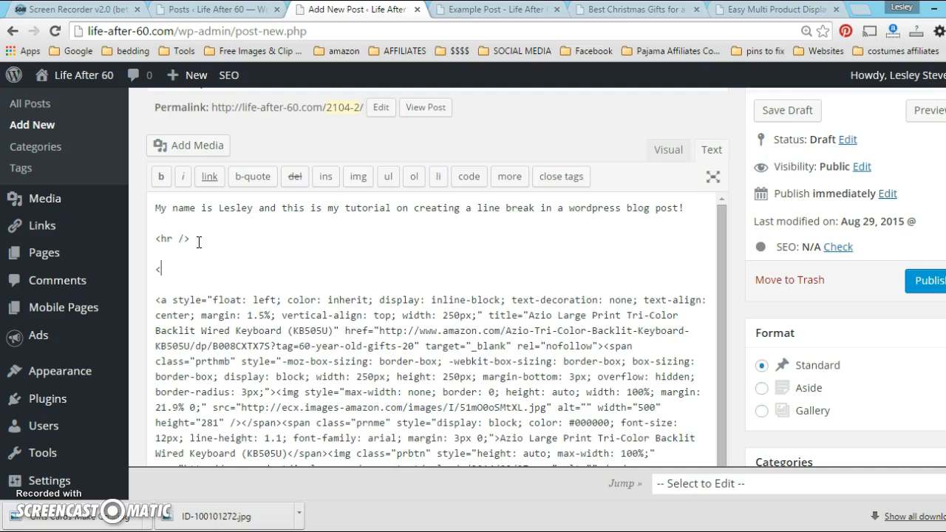
{"action": "type", "text": "h3>"}
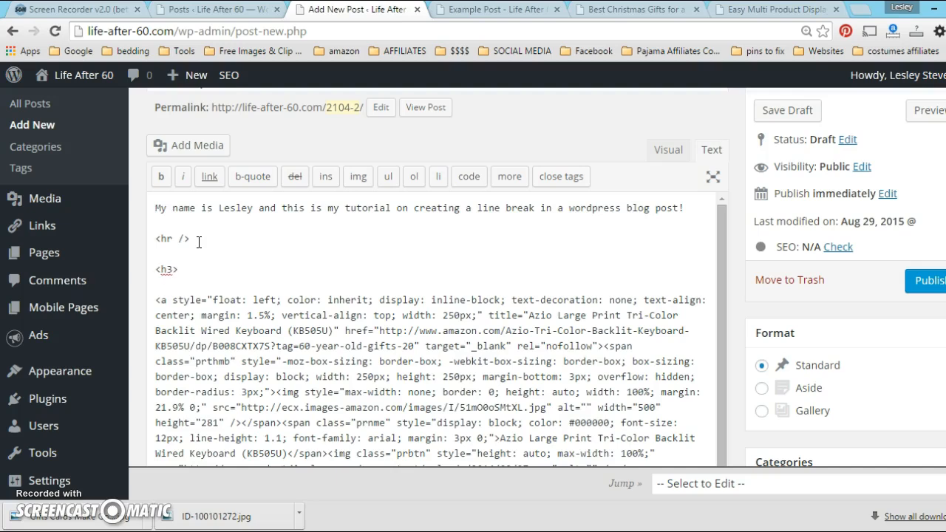
{"action": "type", "text": "Best Keyb"}
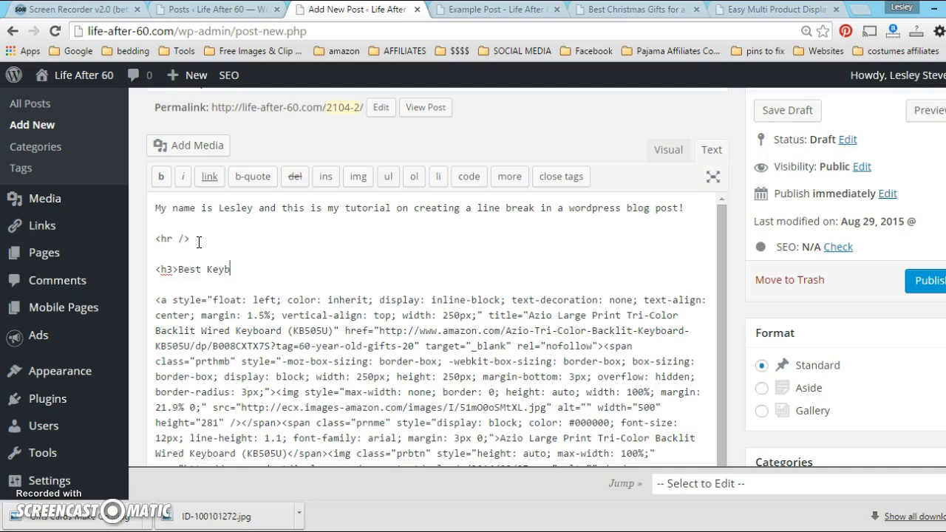
{"action": "type", "text": "oard Ever"}
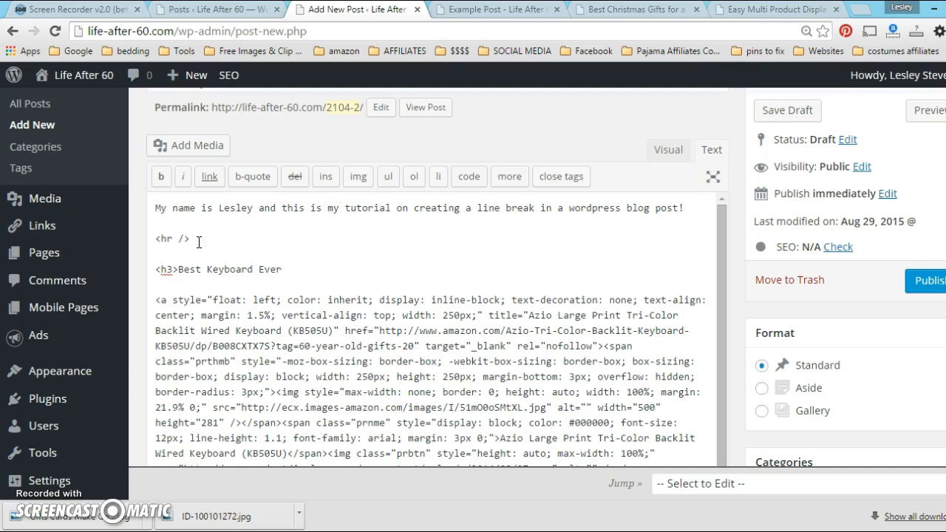
{"action": "type", "text": "</h"}
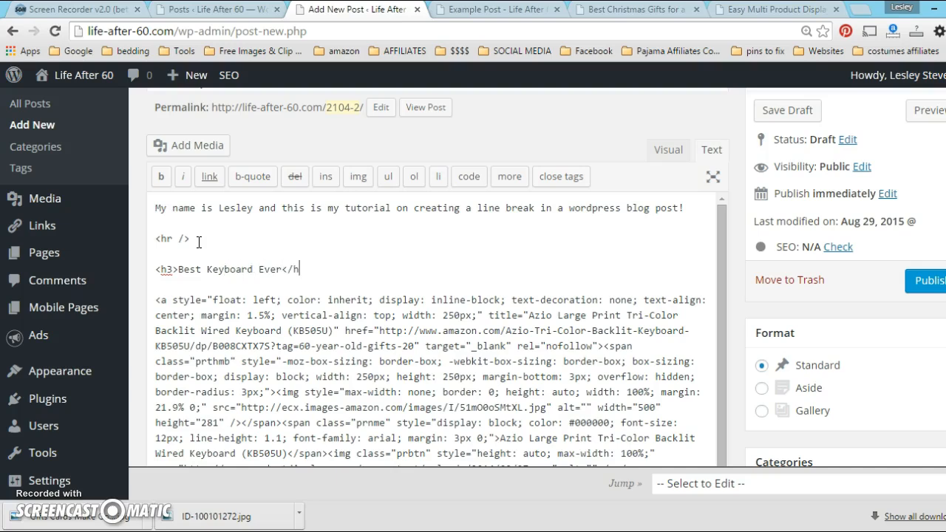
{"action": "type", "text": "3>"}
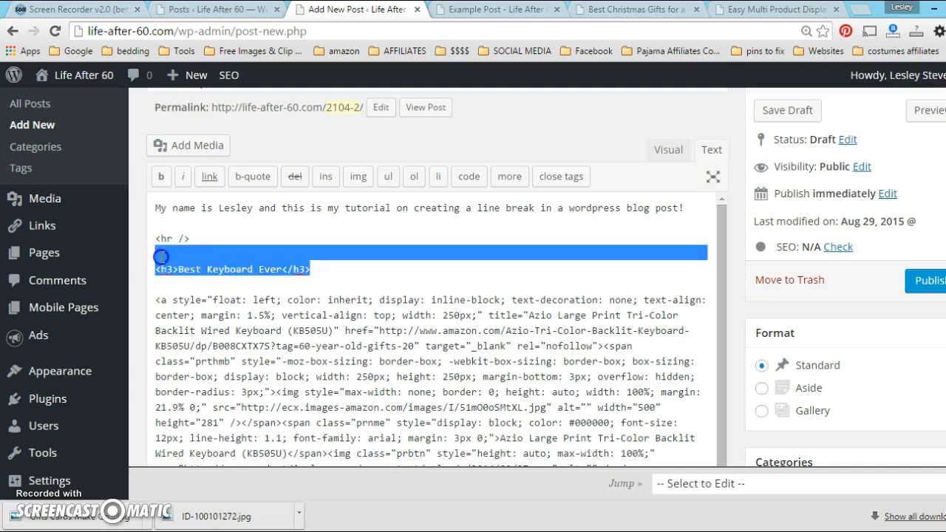
{"action": "scroll", "scroll_direction": "down", "scroll_amount": 3}
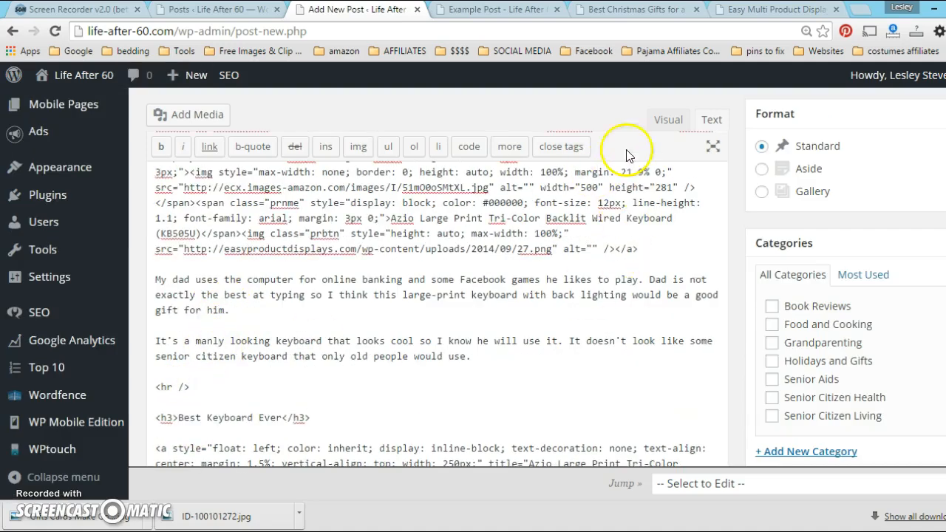
{"action": "left_click", "coordinate": [668, 119]}
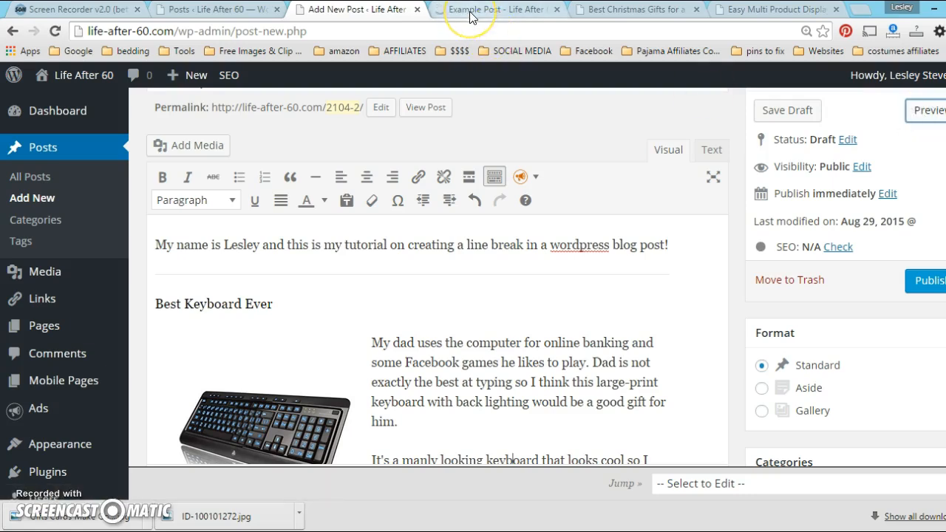
{"action": "left_click", "coordinate": [495, 9]}
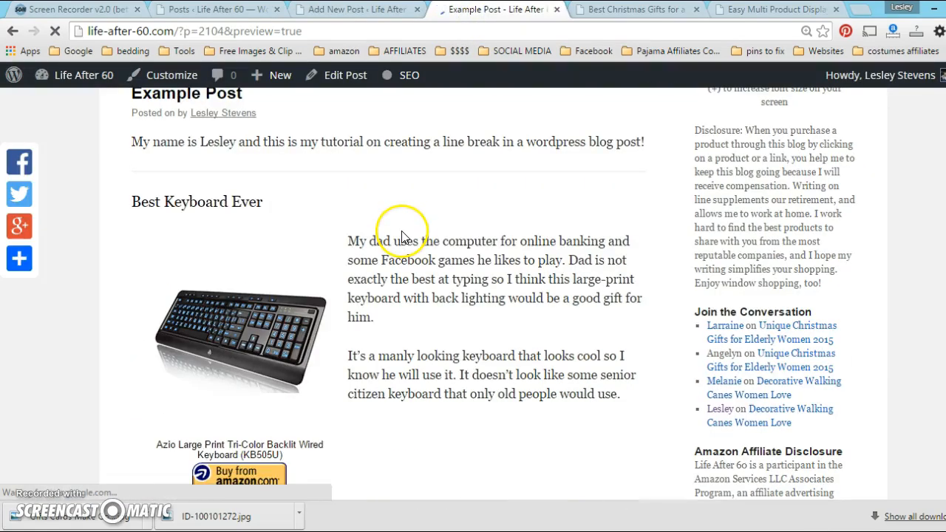
{"action": "scroll", "scroll_direction": "down", "scroll_amount": 3}
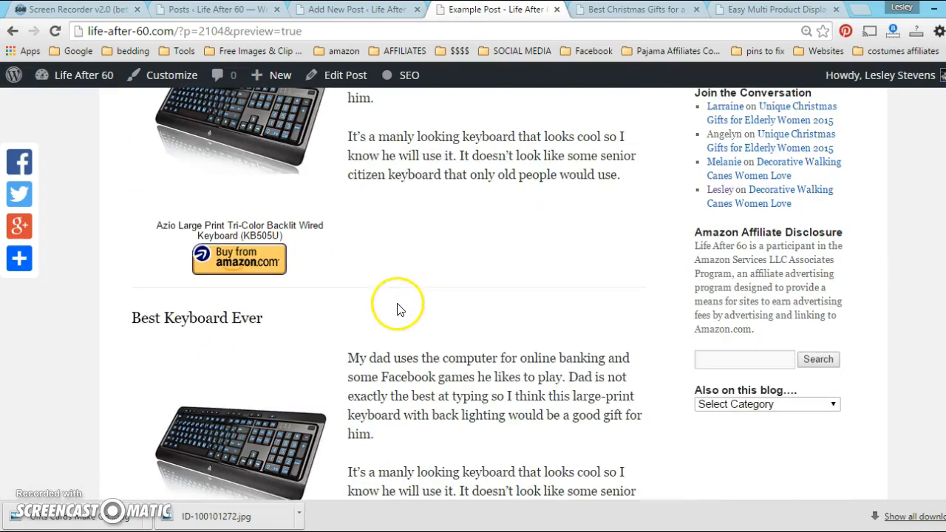
{"action": "scroll", "scroll_direction": "down", "scroll_amount": 3}
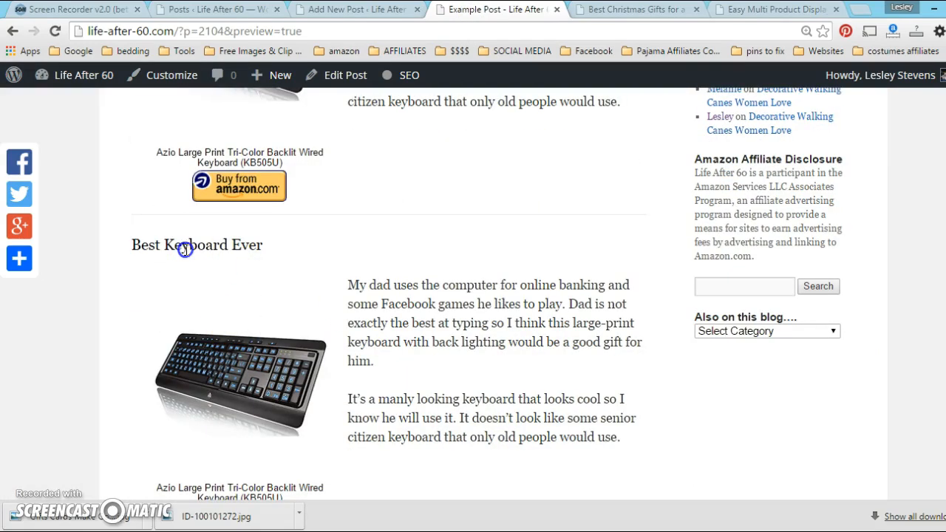
{"action": "scroll", "scroll_direction": "down", "scroll_amount": 3}
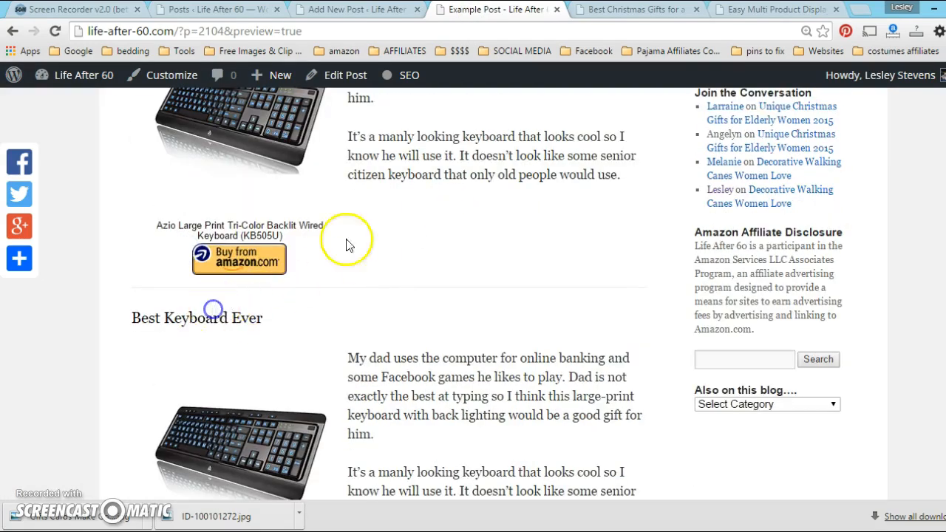
{"action": "scroll", "scroll_direction": "down", "scroll_amount": 3}
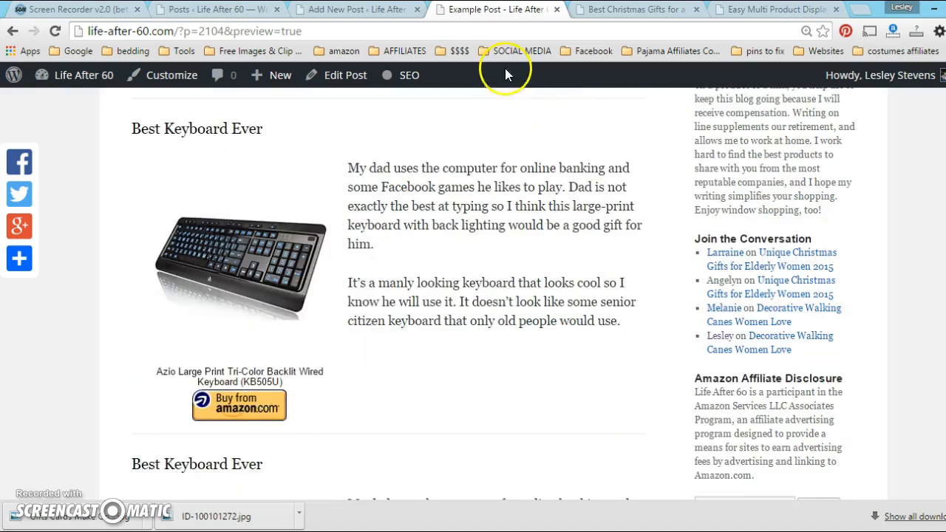
{"action": "left_click", "coordinate": [784, 10]}
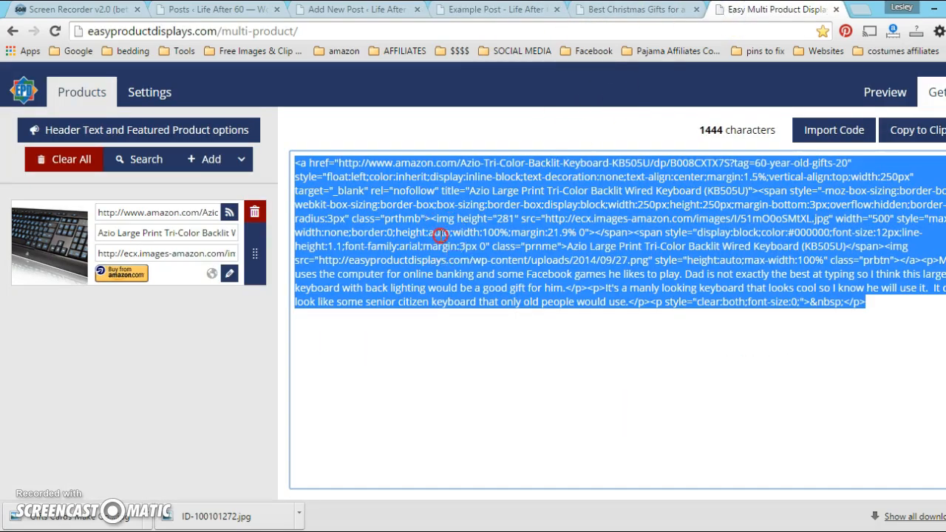
{"action": "left_click", "coordinate": [353, 8]}
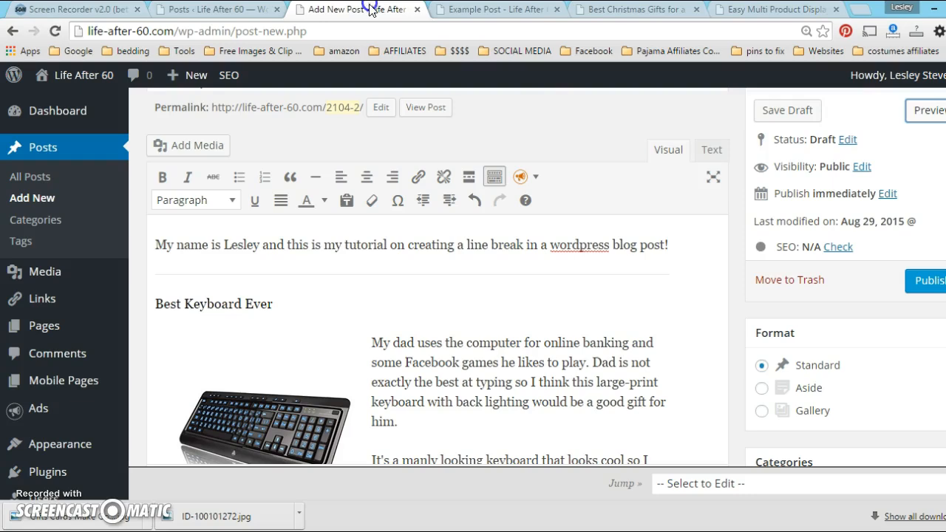
Paste another keyboard product block after the last <hr /> and return to the formatted view
{"action": "scroll", "scroll_direction": "down", "scroll_amount": 3}
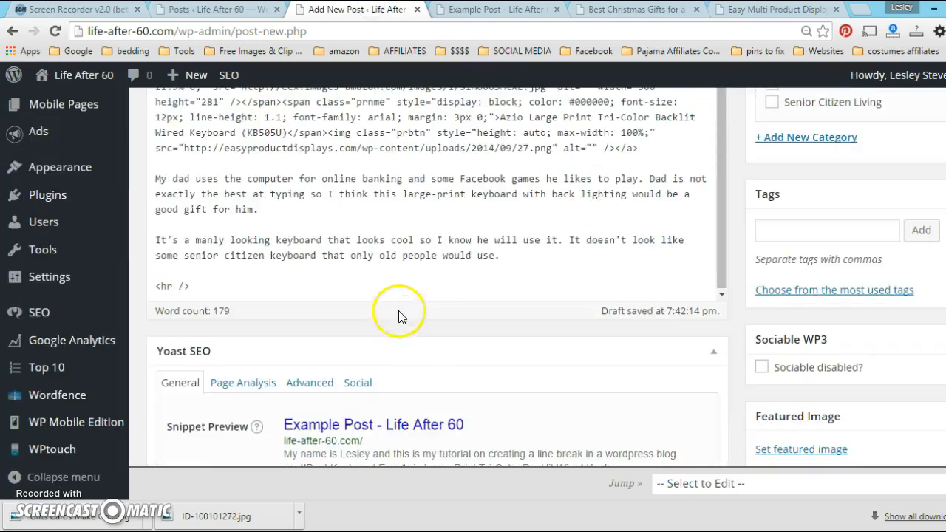
{"action": "left_click", "coordinate": [189, 286]}
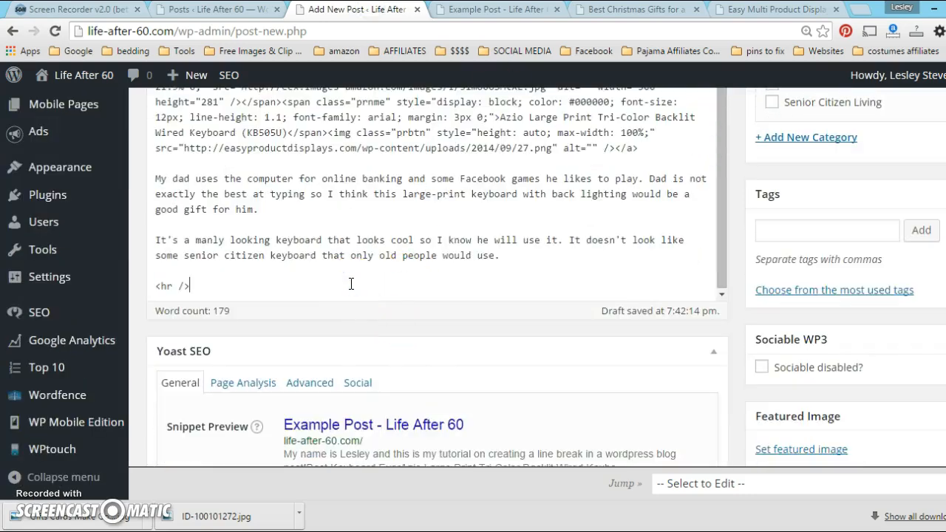
{"action": "key", "text": "Enter"}
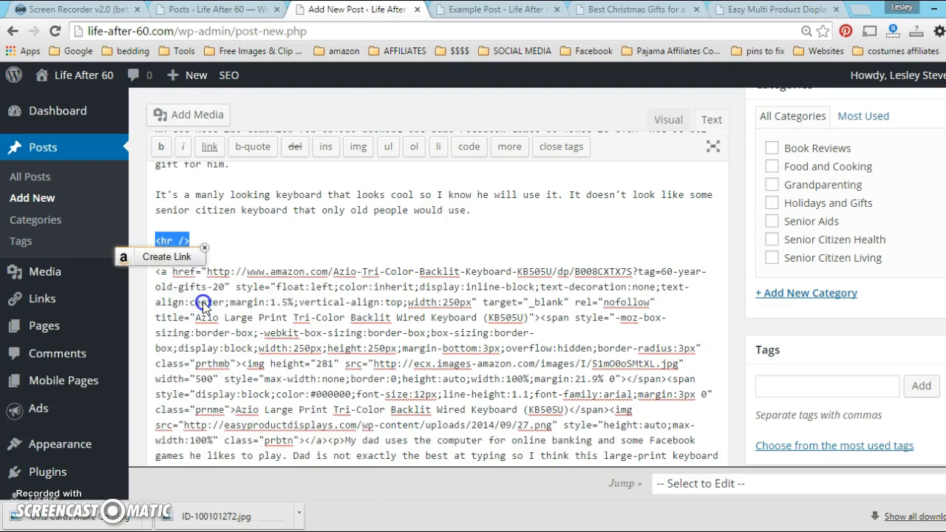
{"action": "scroll", "scroll_direction": "down", "scroll_amount": 3}
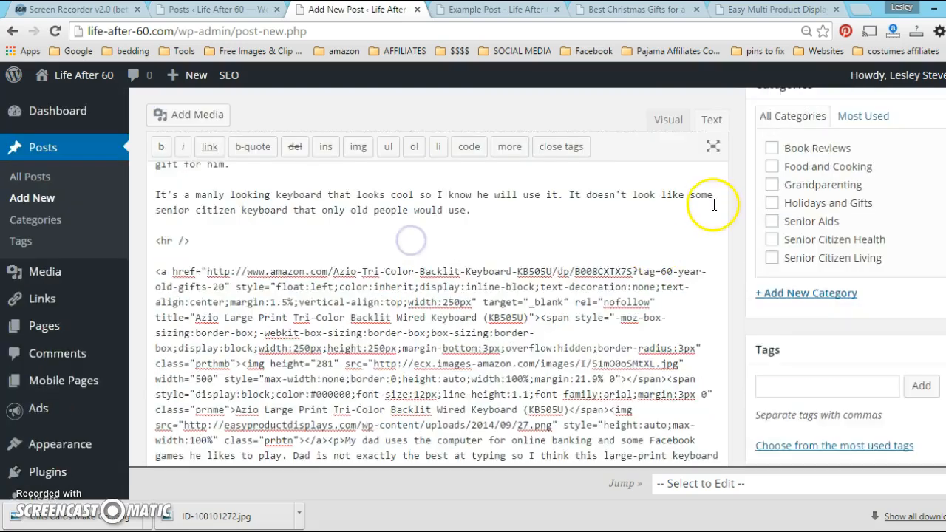
{"action": "left_click", "coordinate": [668, 118]}
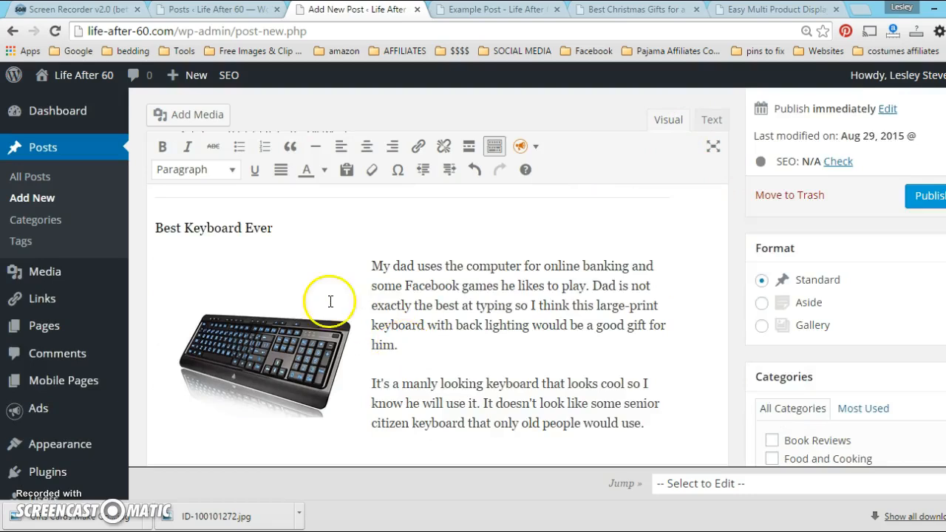
{"action": "scroll", "scroll_direction": "down", "scroll_amount": 3}
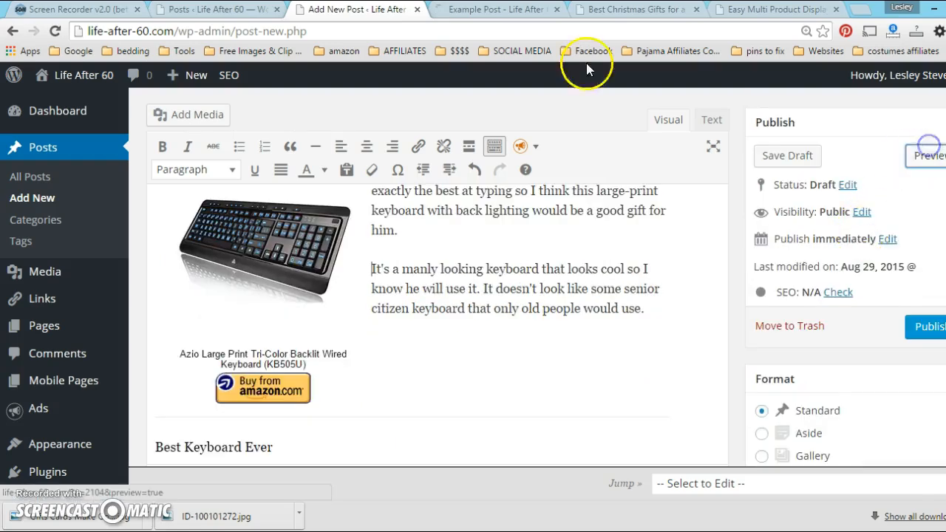
{"action": "left_click", "coordinate": [933, 156]}
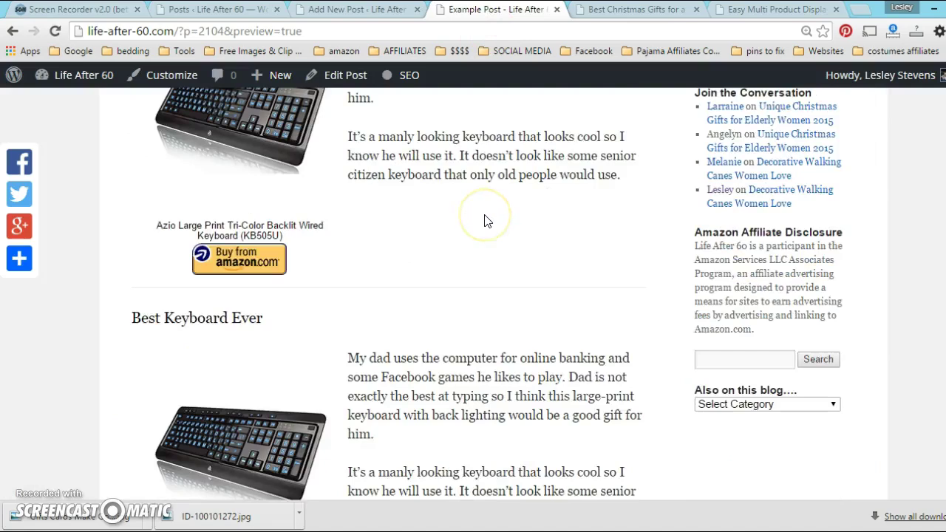
{"action": "scroll", "scroll_direction": "down", "scroll_amount": 3}
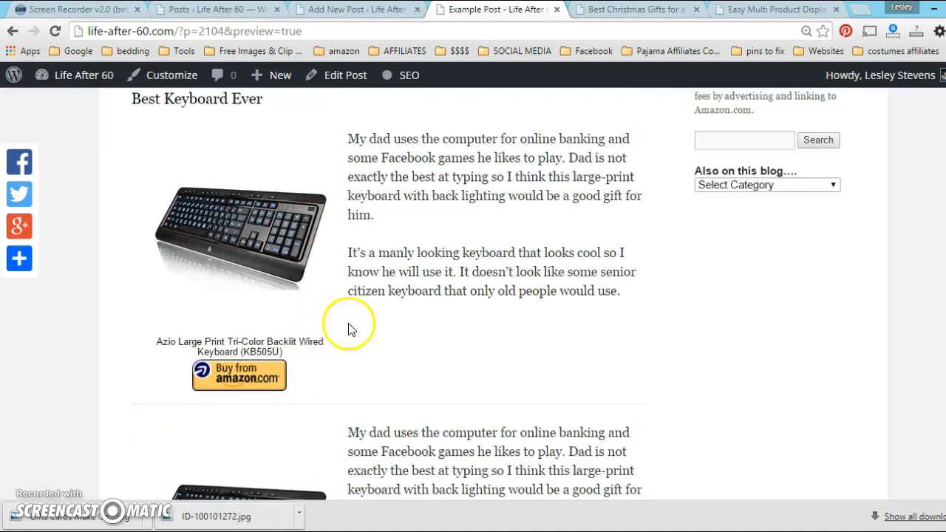
{"action": "scroll", "scroll_direction": "down", "scroll_amount": 3}
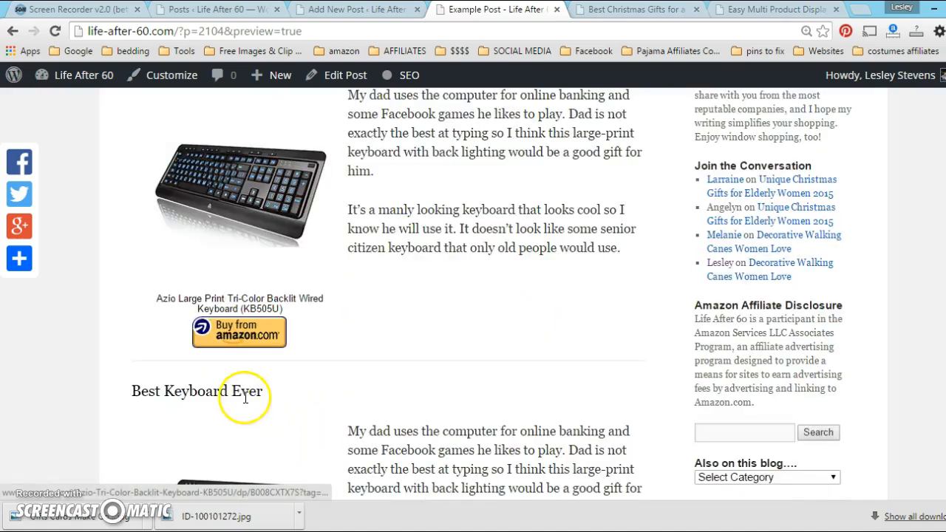
{"action": "scroll", "scroll_direction": "down", "scroll_amount": 3}
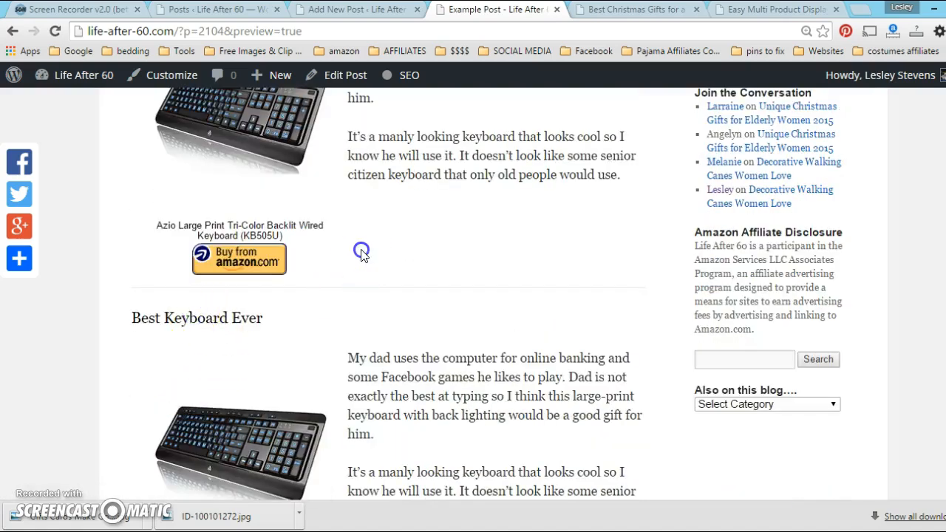
{"action": "scroll", "scroll_direction": "down", "scroll_amount": 3}
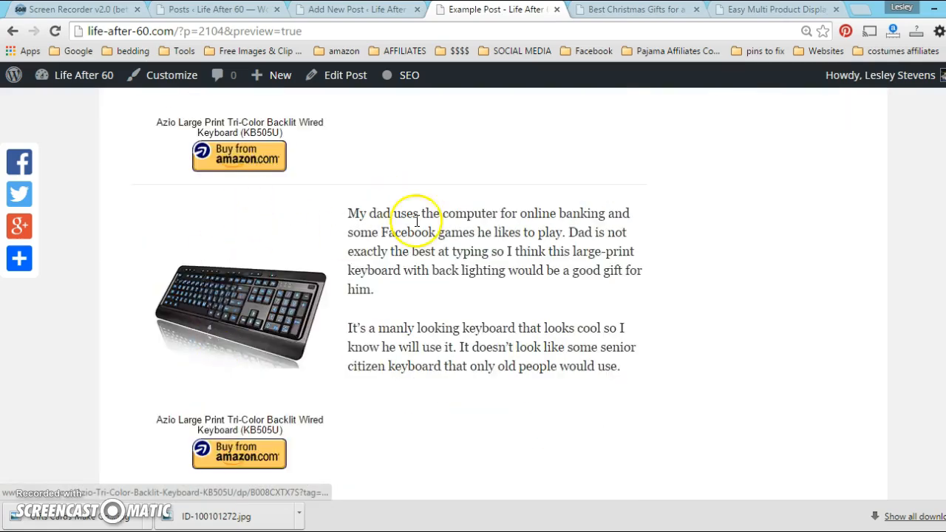
{"action": "scroll", "scroll_direction": "down", "scroll_amount": 3}
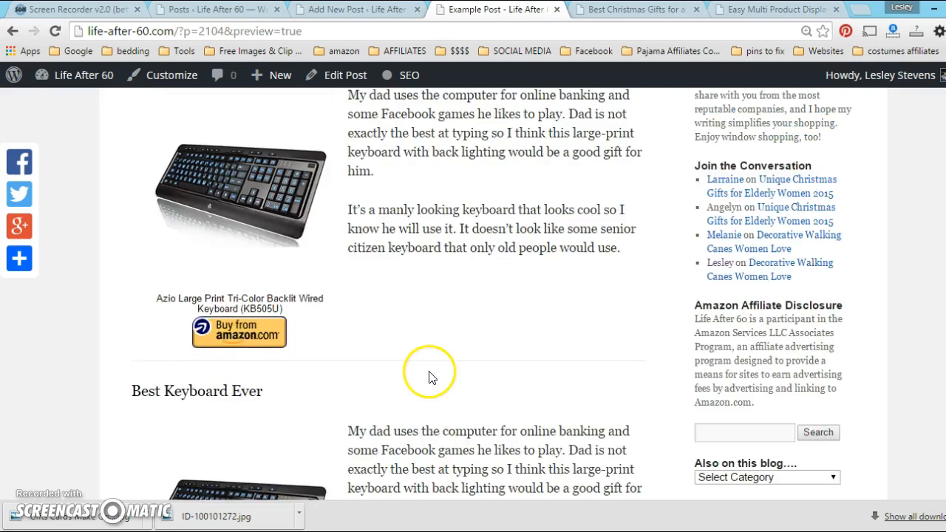
{"action": "scroll", "scroll_direction": "down", "scroll_amount": 3}
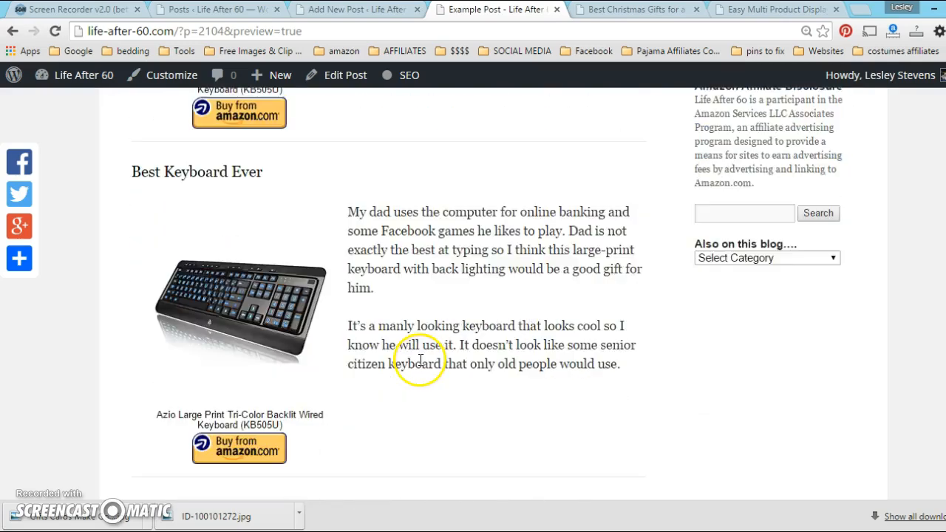
{"action": "scroll", "scroll_direction": "down", "scroll_amount": 3}
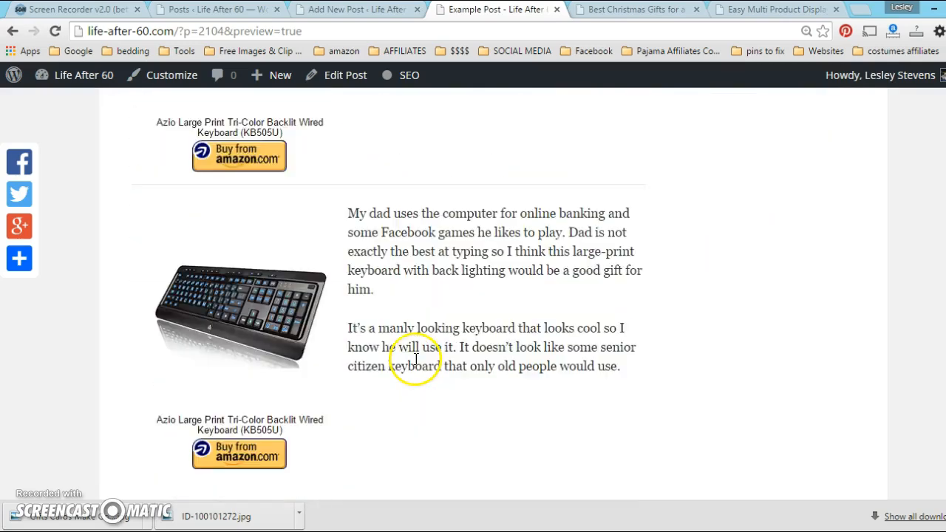
{"action": "scroll", "scroll_direction": "down", "scroll_amount": 3}
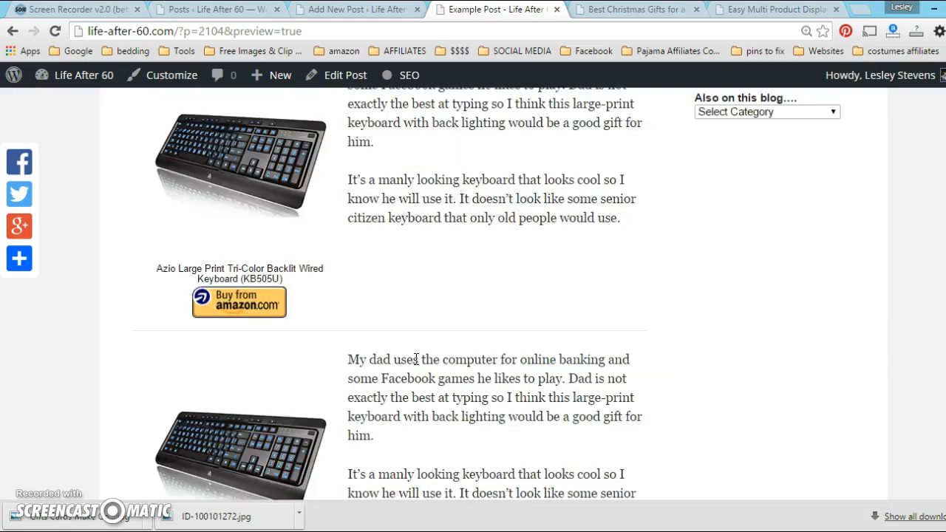
{"action": "scroll", "scroll_direction": "up", "scroll_amount": 3}
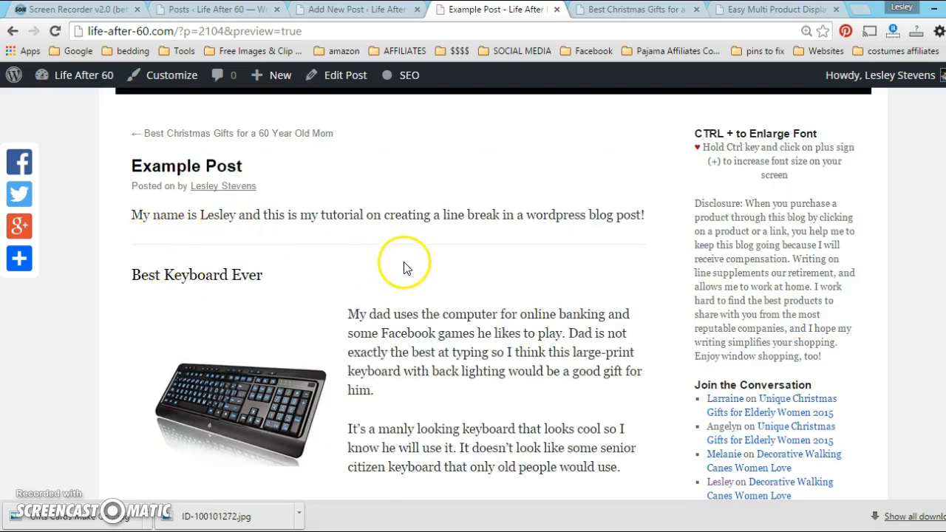
{"action": "scroll", "scroll_direction": "down", "scroll_amount": 3}
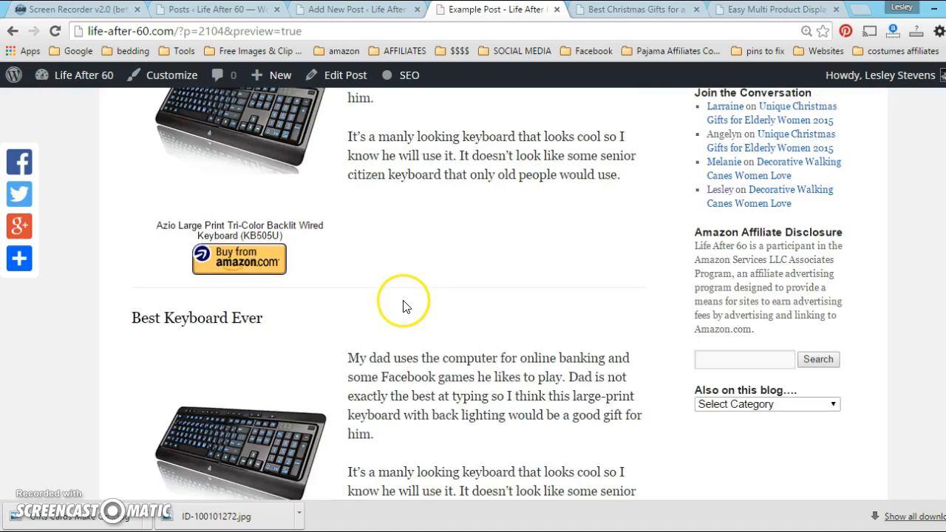
{"action": "scroll", "scroll_direction": "down", "scroll_amount": 3}
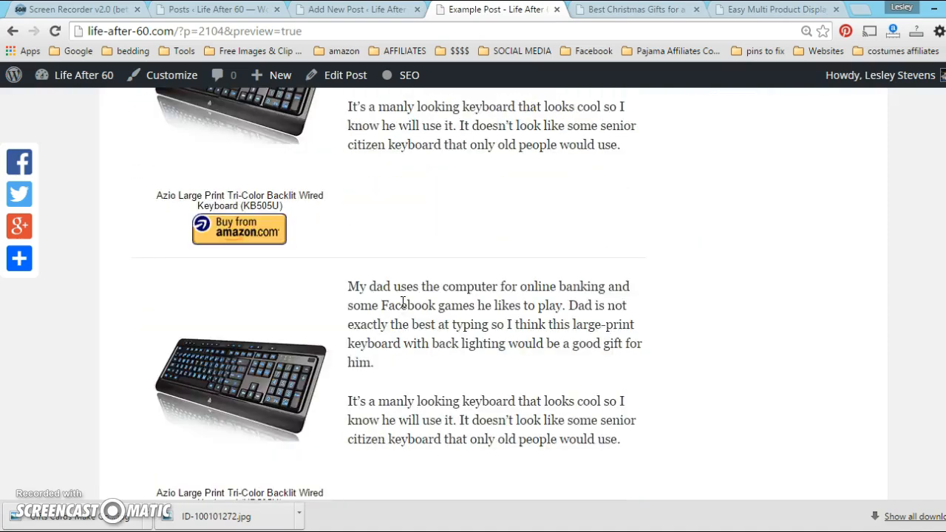
{"action": "scroll", "scroll_direction": "down", "scroll_amount": 3}
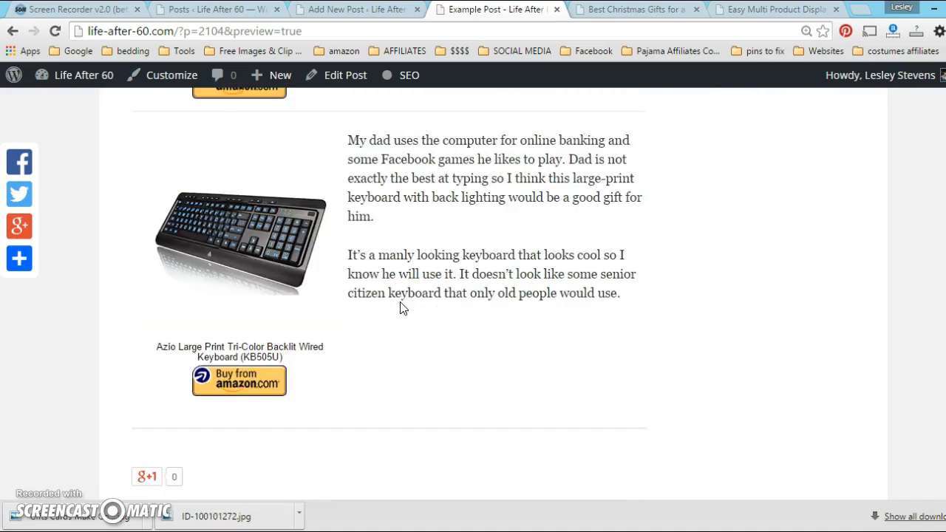
{"action": "scroll", "scroll_direction": "down", "scroll_amount": 3}
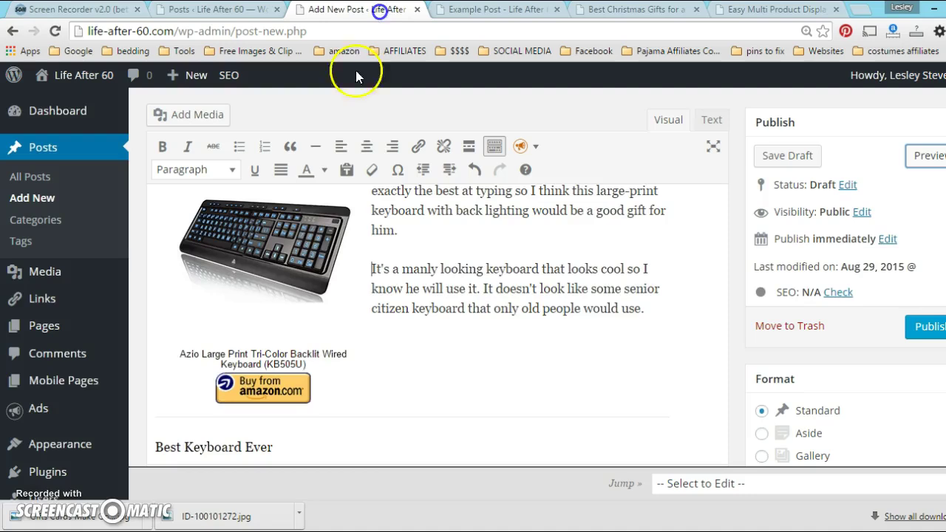
Select the <hr /> separator in the HTML source, check the Easy Product Displays code, and reopen the post preview
{"action": "left_click", "coordinate": [711, 119]}
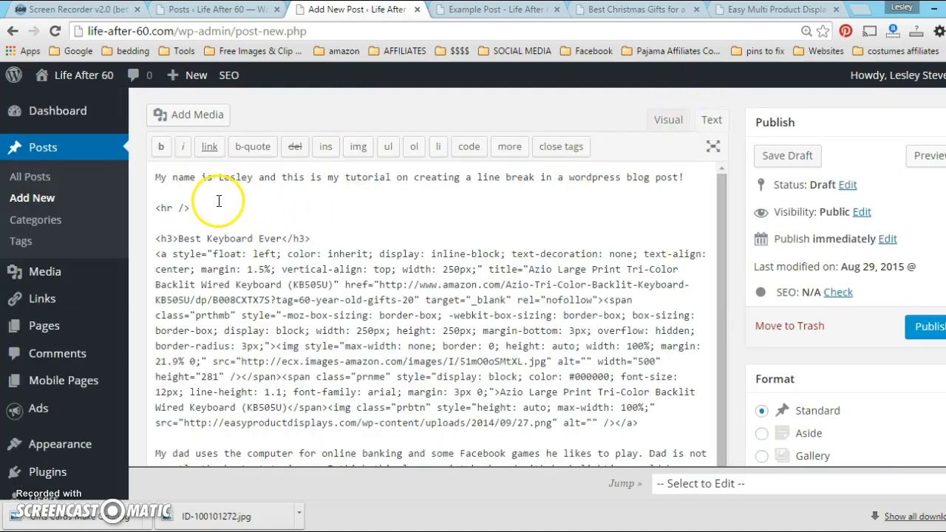
{"action": "left_click", "coordinate": [210, 146]}
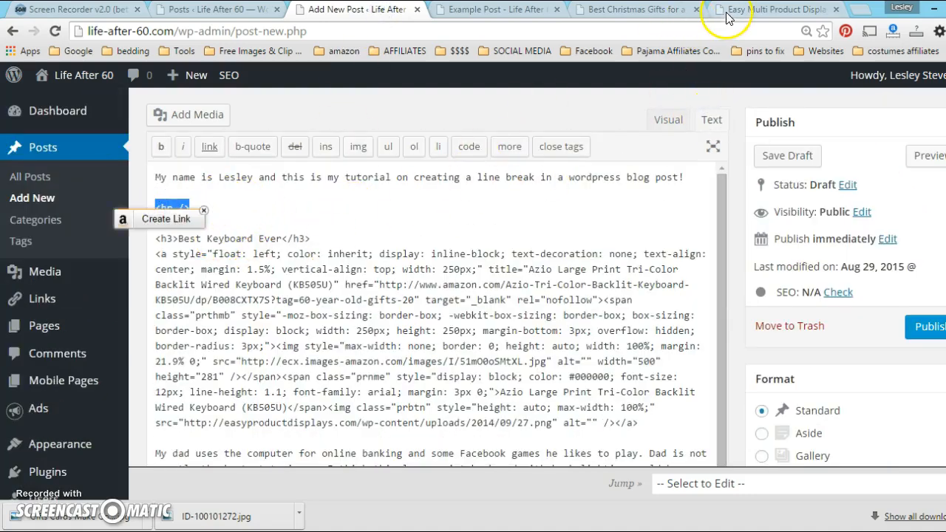
{"action": "left_click", "coordinate": [766, 9]}
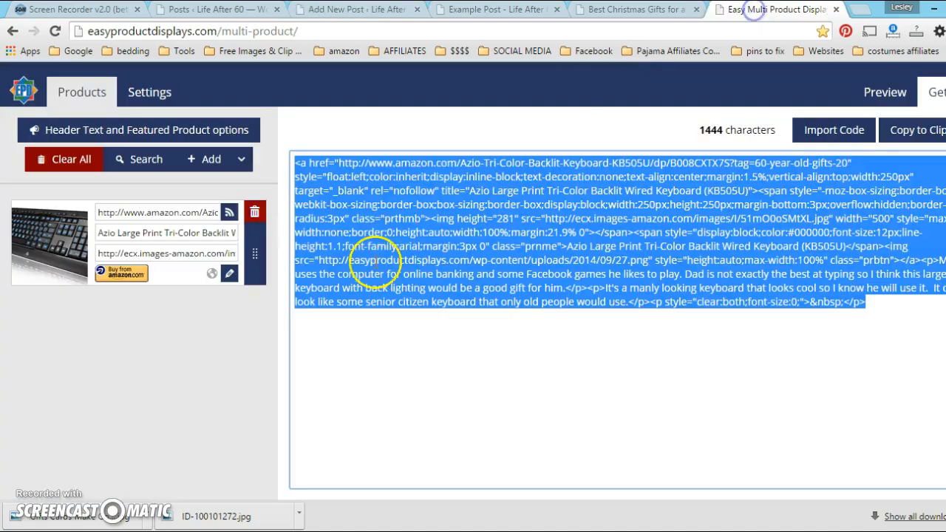
{"action": "left_click", "coordinate": [355, 9]}
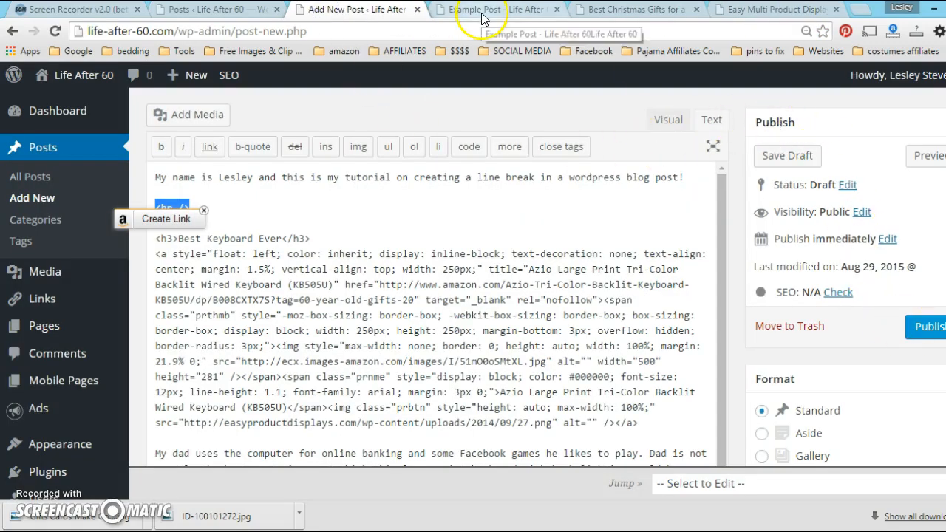
{"action": "left_click", "coordinate": [480, 8]}
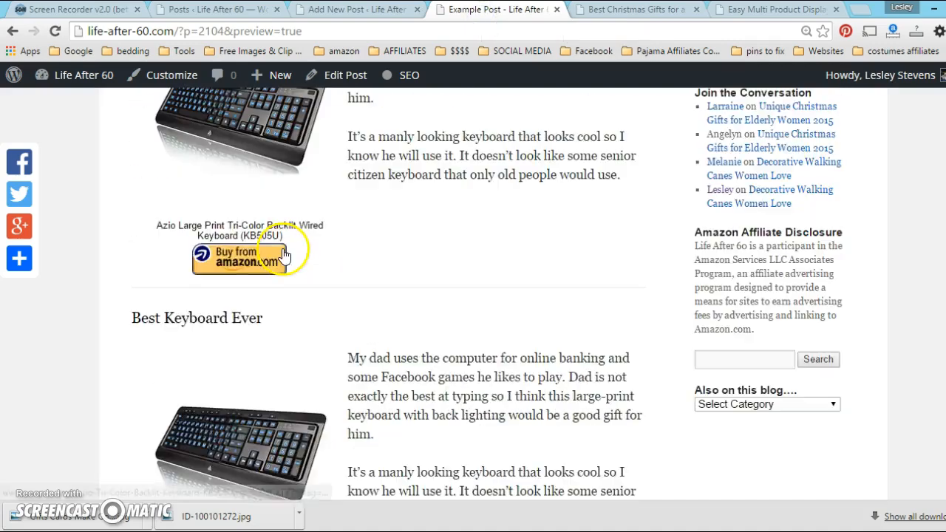
Scroll through the post preview, then switch Easy Product Displays to its rendered keyboard preview
{"action": "scroll", "scroll_direction": "up", "scroll_amount": 3}
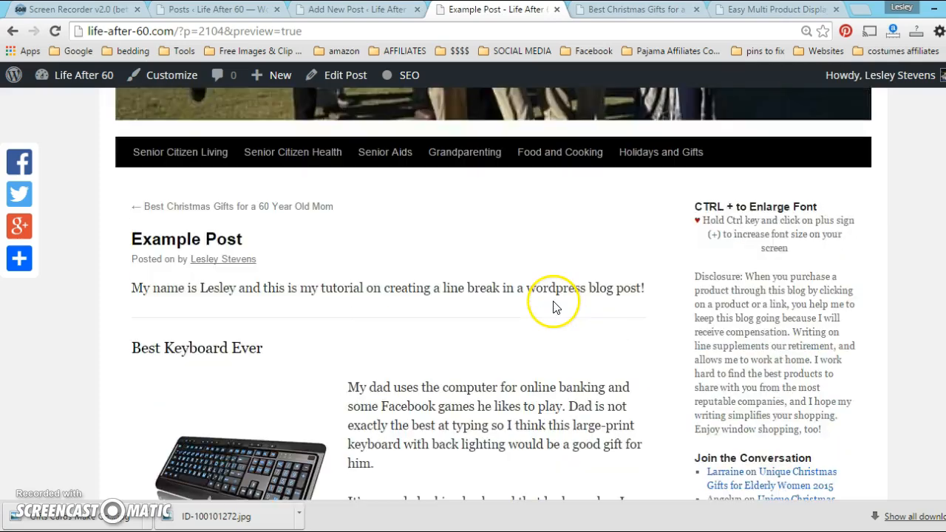
{"action": "scroll", "scroll_direction": "down", "scroll_amount": 3}
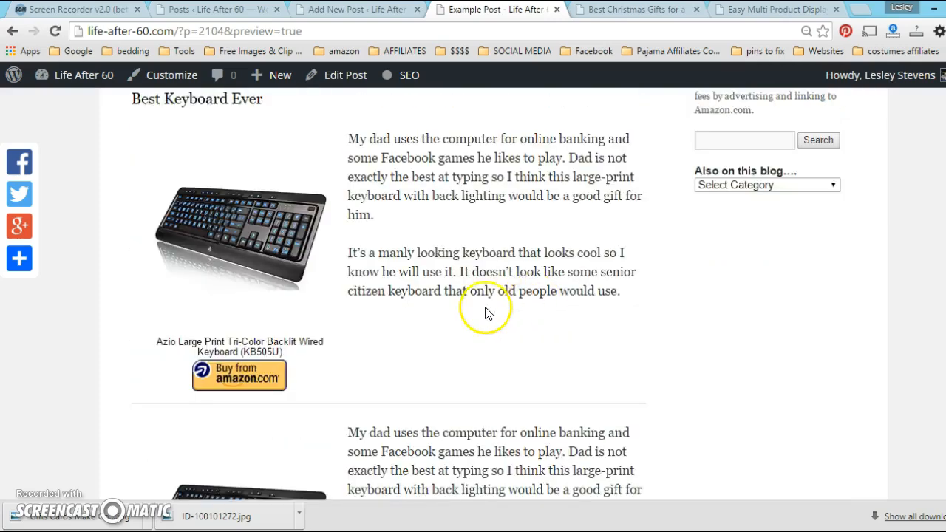
{"action": "scroll", "scroll_direction": "down", "scroll_amount": 3}
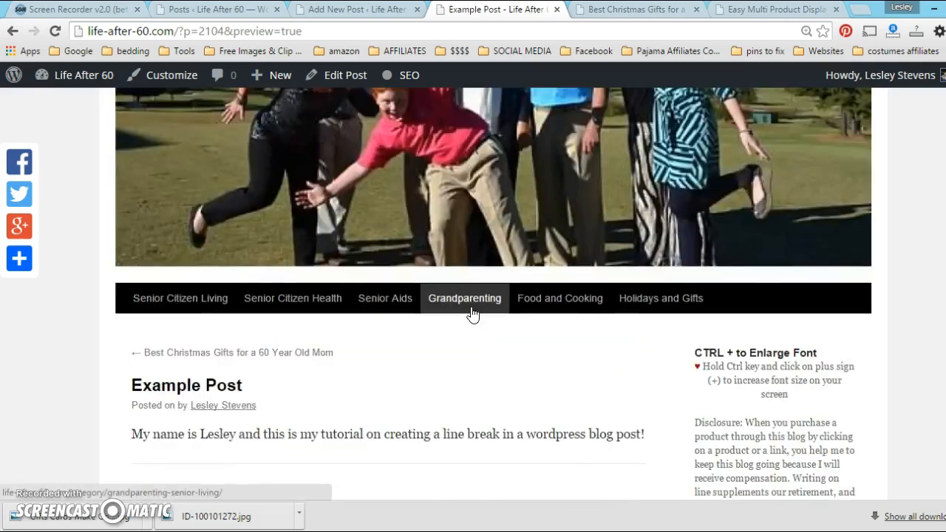
{"action": "scroll", "scroll_direction": "down", "scroll_amount": 3}
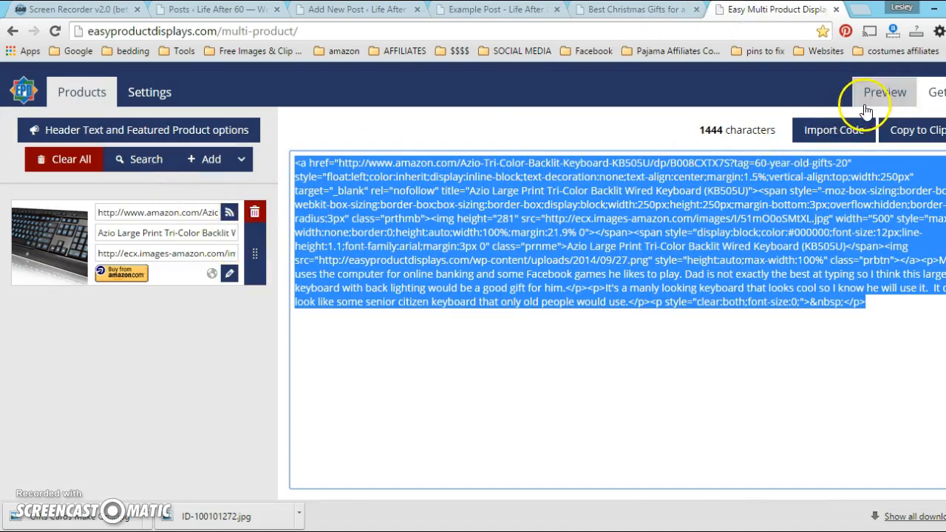
{"action": "left_click", "coordinate": [884, 91]}
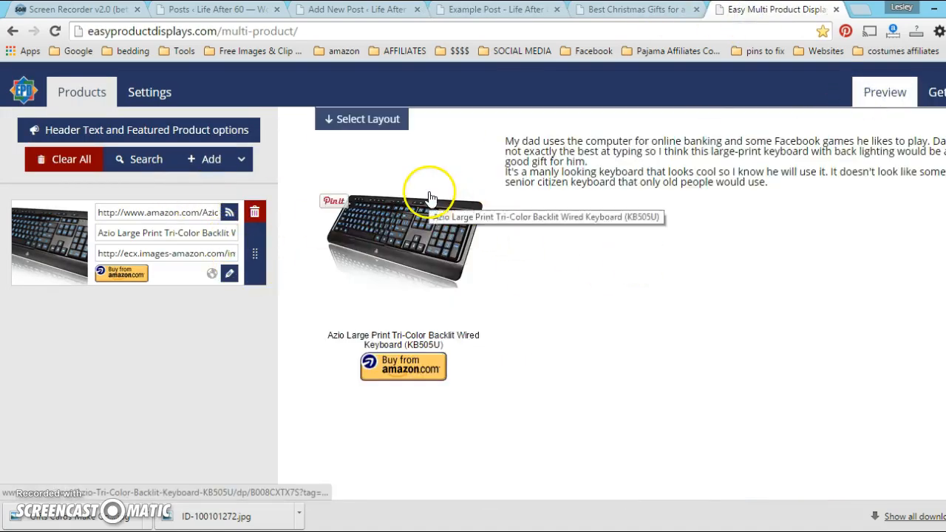
{"action": "mouse_move", "coordinate": [381, 186]}
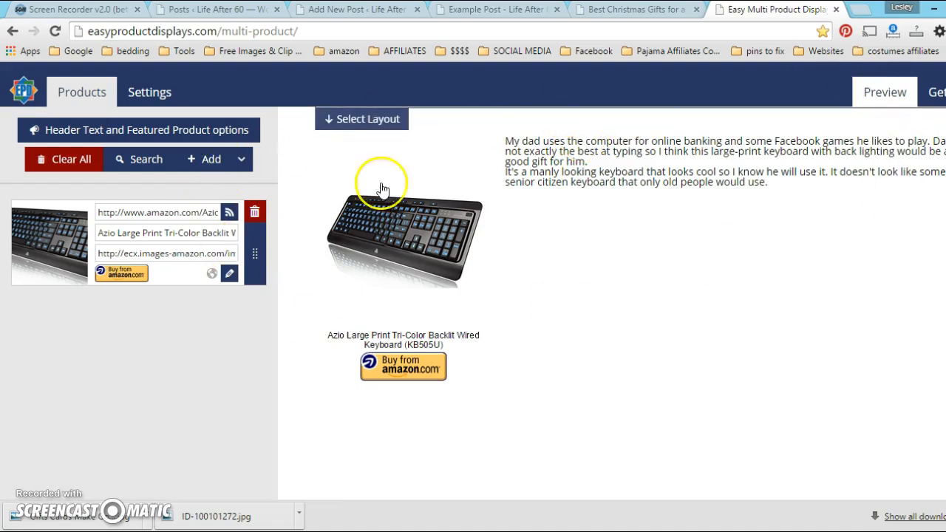